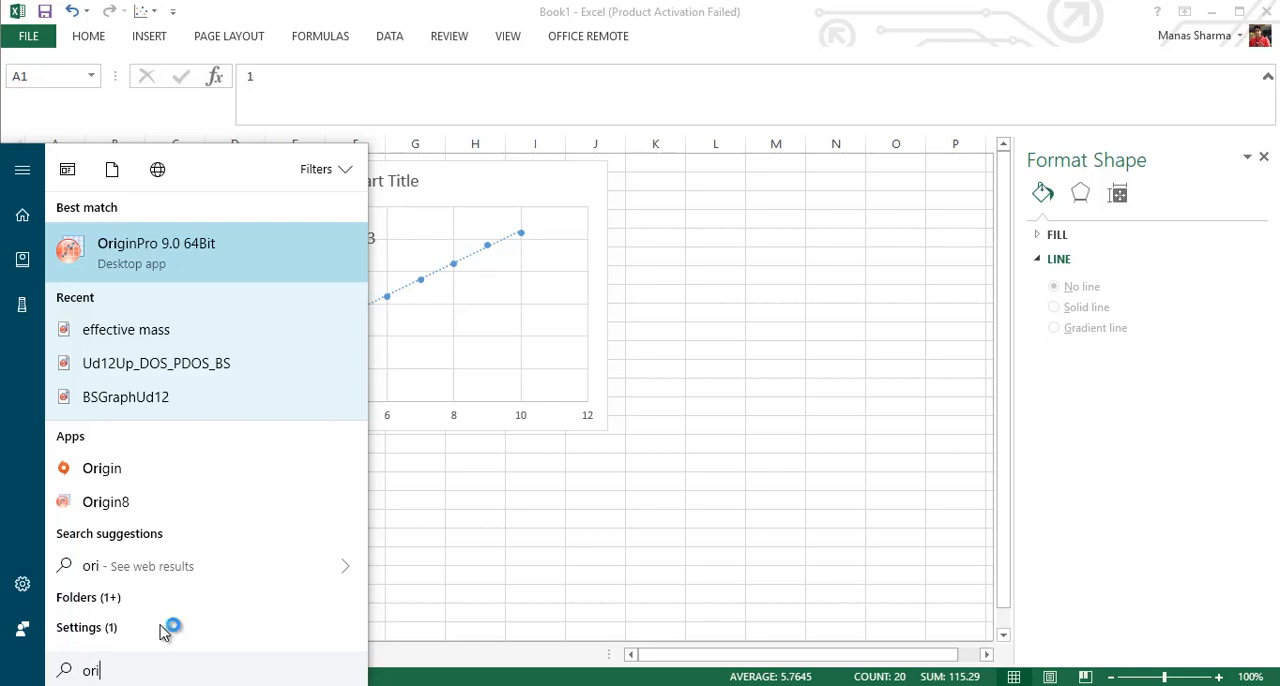
- Launch OriginPro 9 from the Start menu search results, opening a new empty workbook
left_click(156, 244)
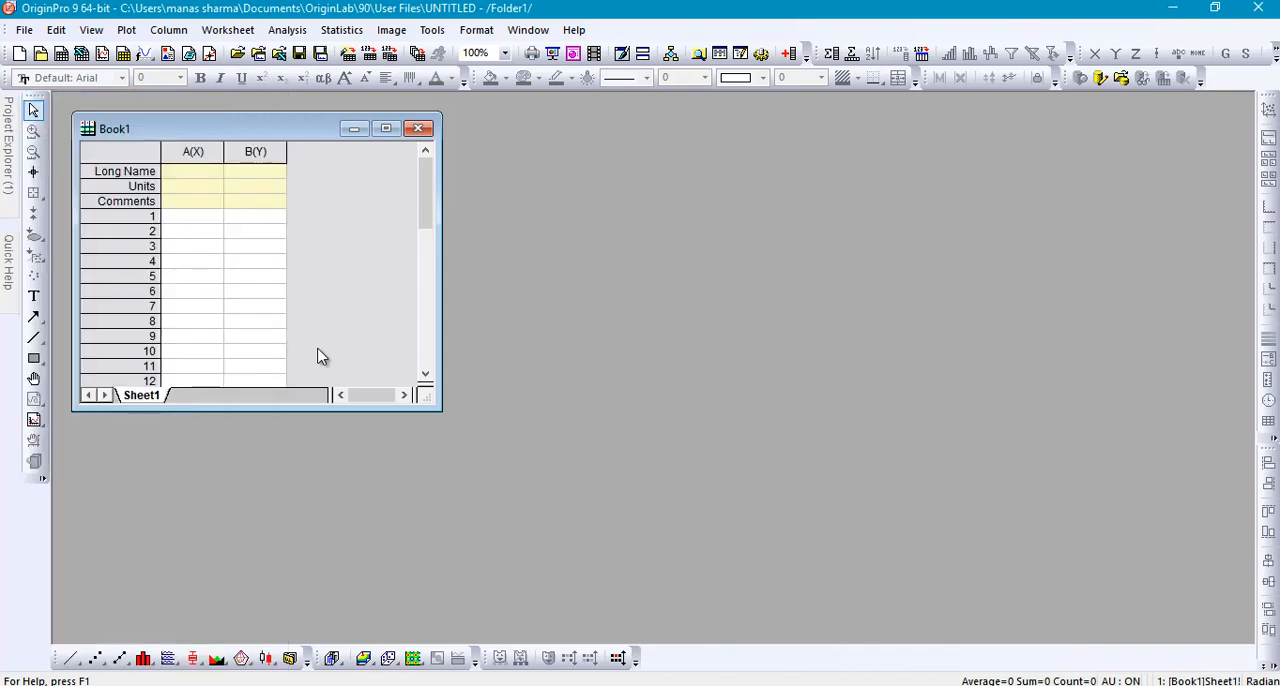
mouse_move(342, 212)
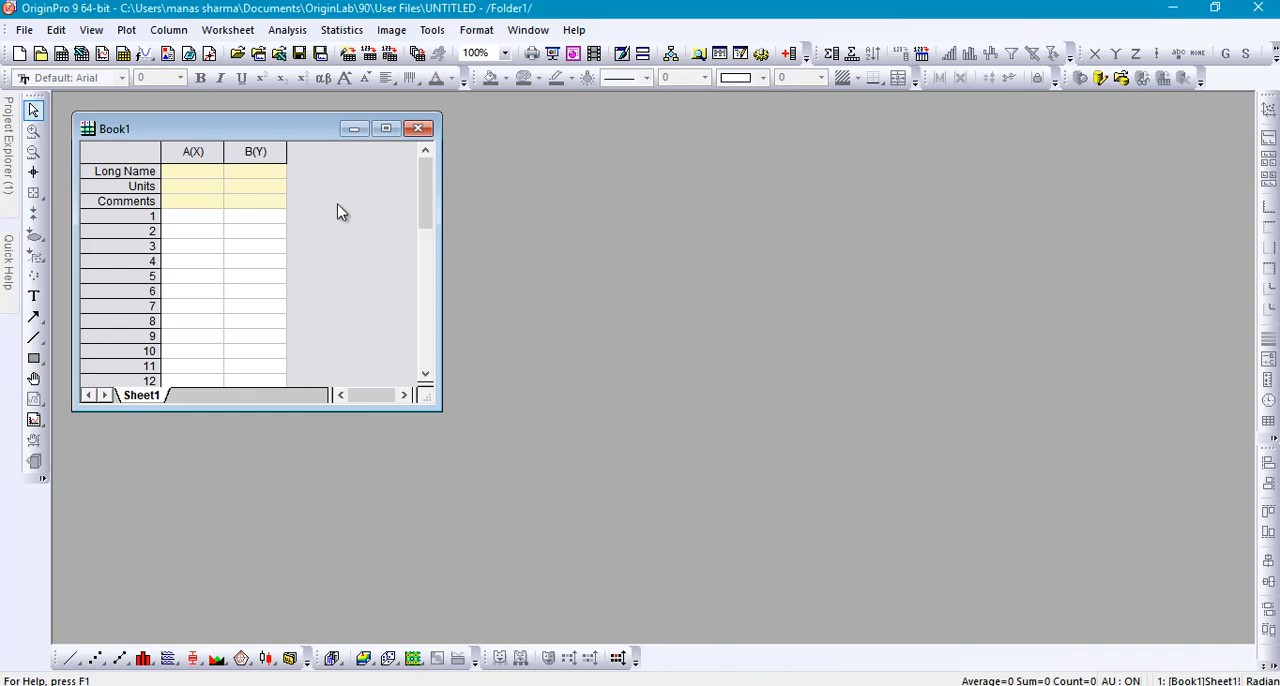
mouse_move(348, 192)
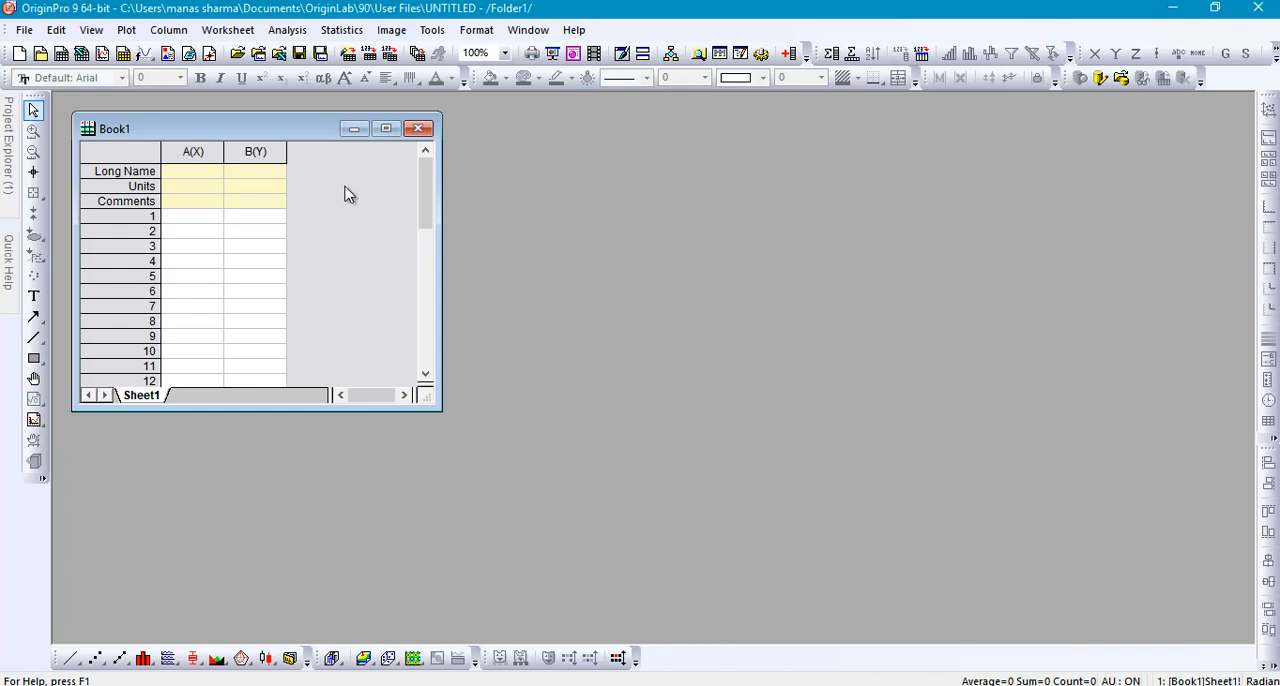
mouse_move(310, 644)
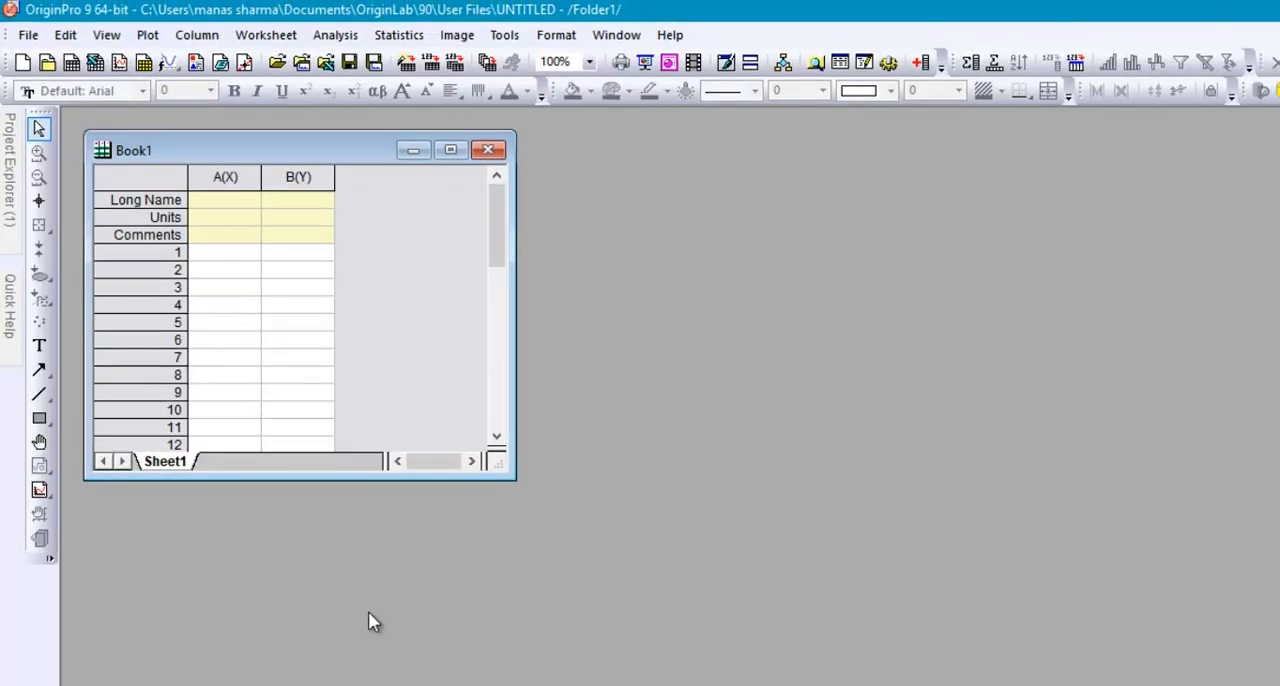
- Maximize Book1, enter the ten A(X)/B(Y) pairs and plot them as a Symbol > Scatter graph
left_click(450, 150)
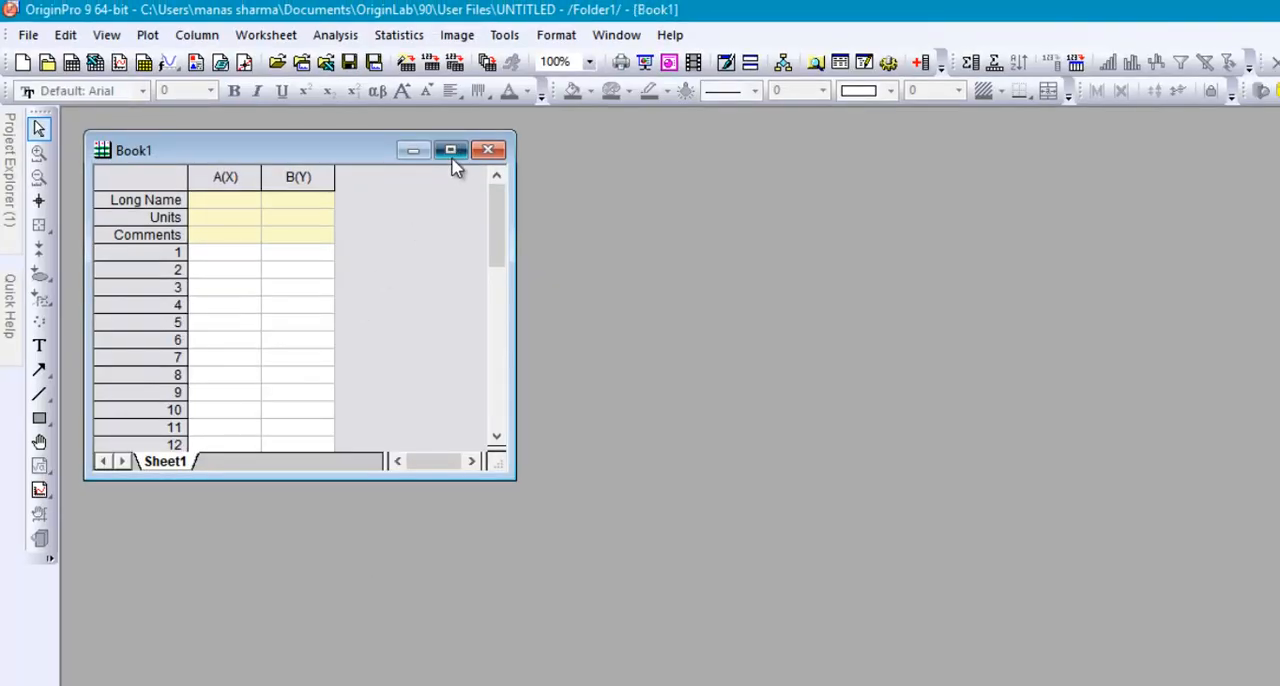
left_click(450, 150)
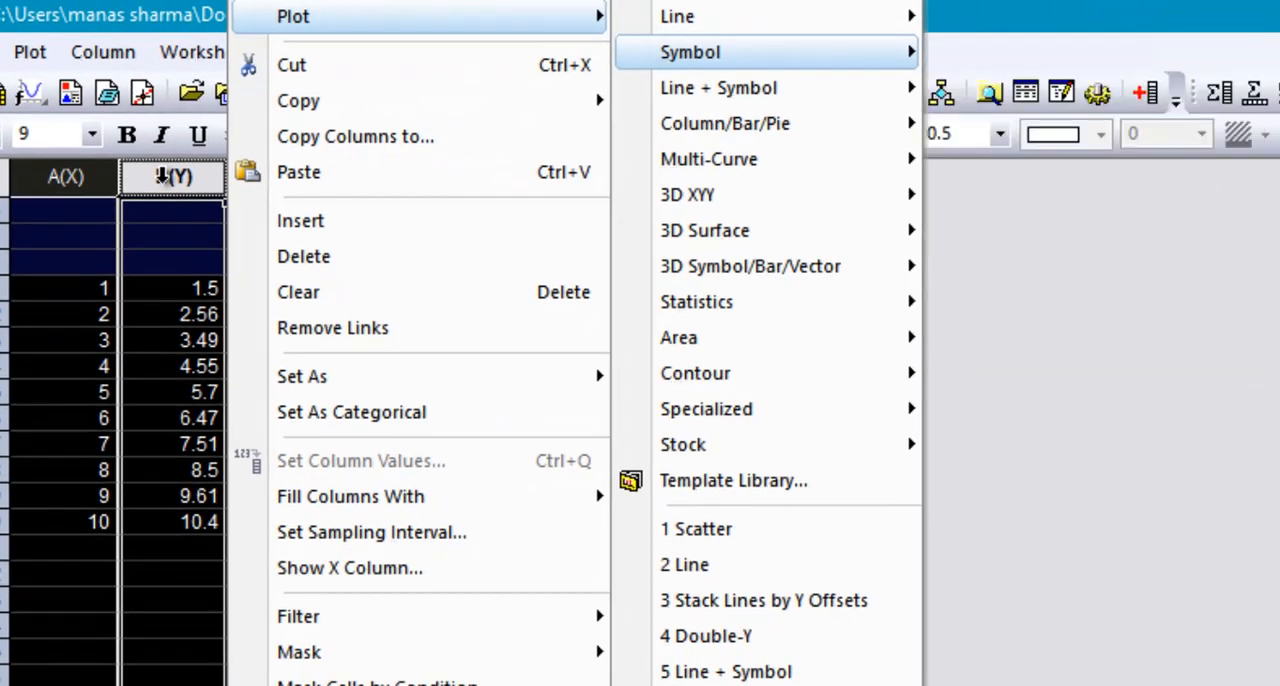
left_click(696, 528)
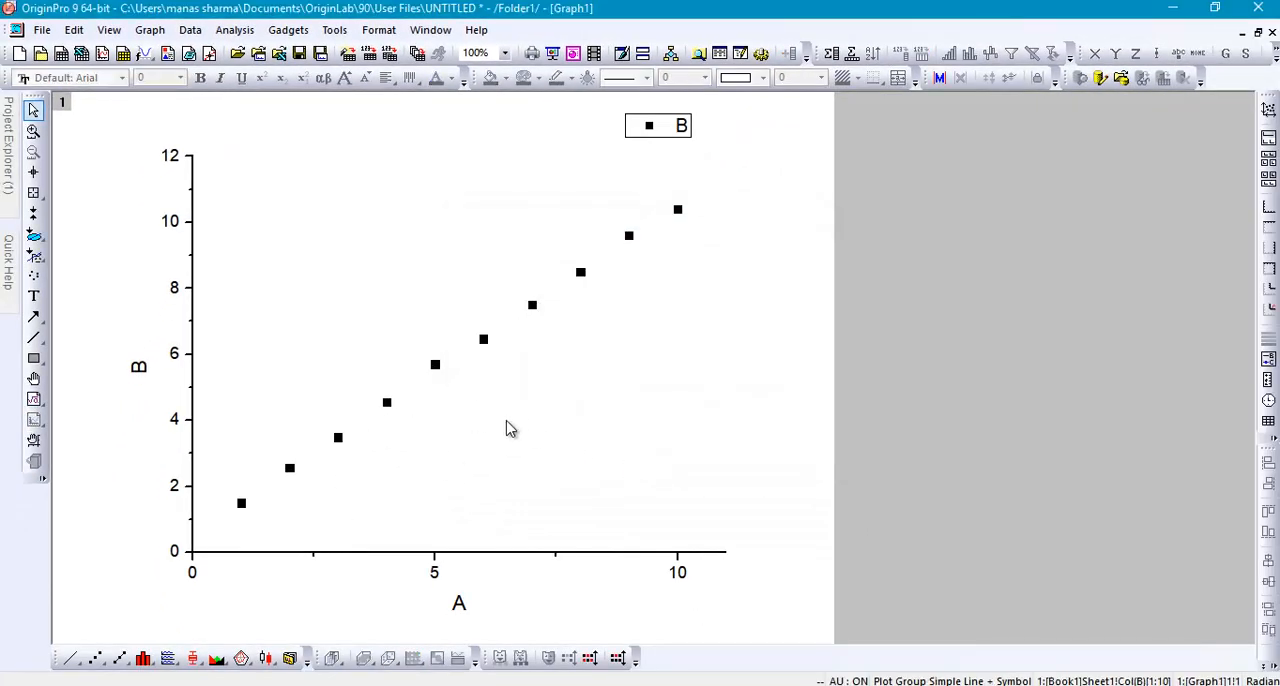
- Run Analysis > Fitting > Linear Fit on the scatter data with default fit options
left_click(234, 28)
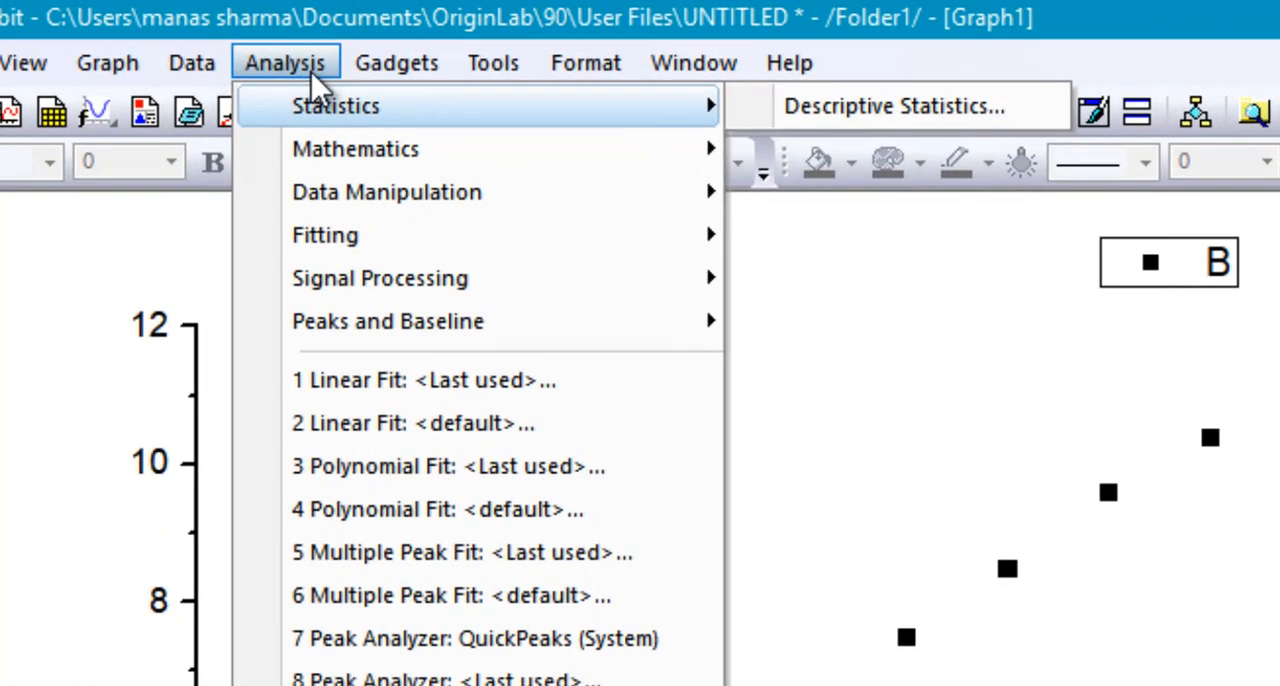
mouse_move(360, 234)
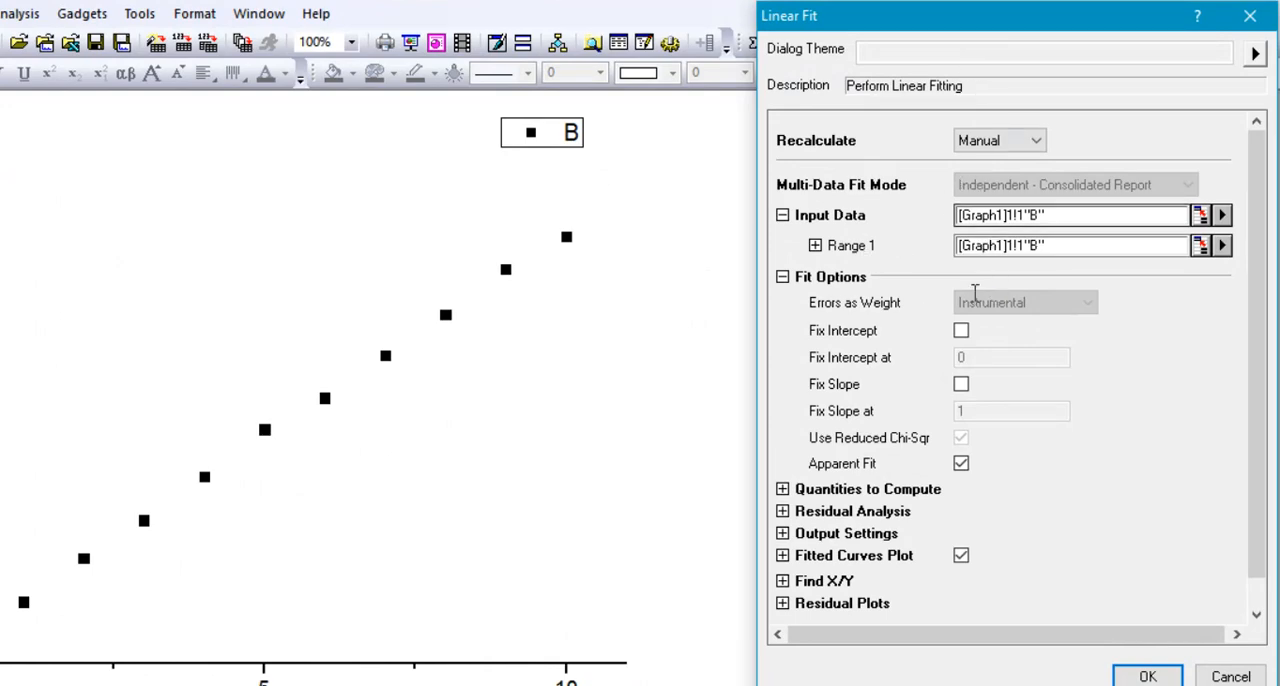
mouse_move(1092, 364)
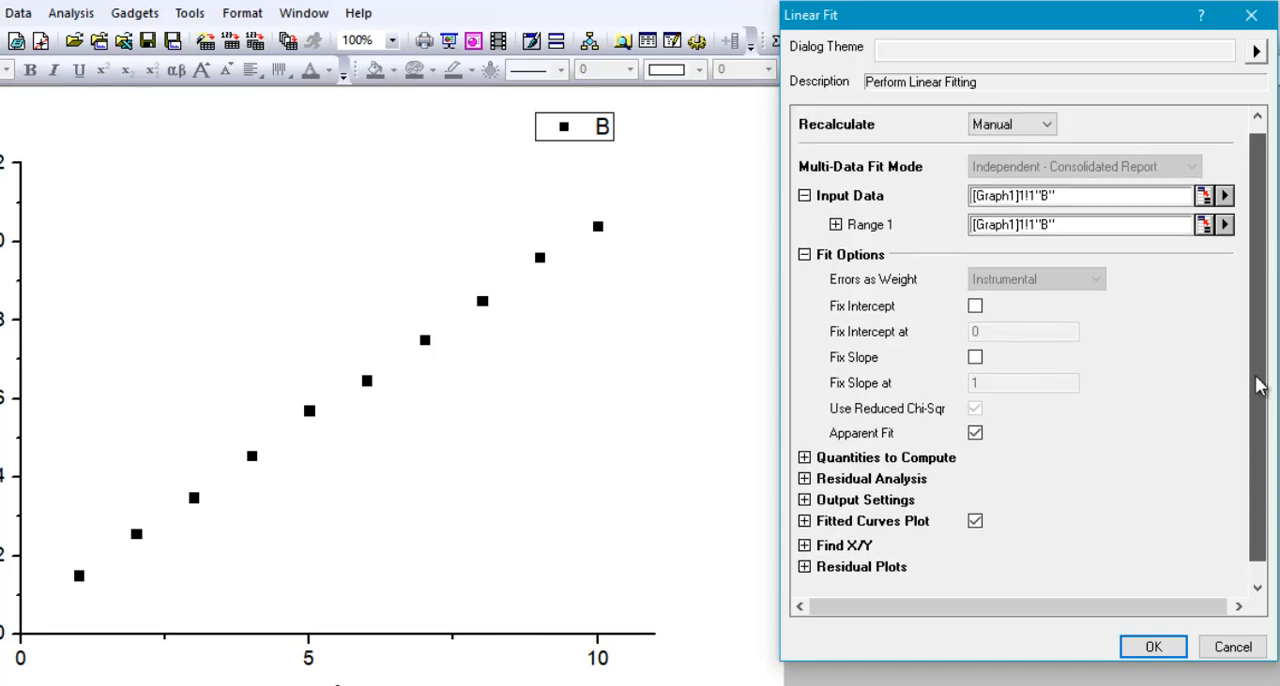
mouse_move(1260, 392)
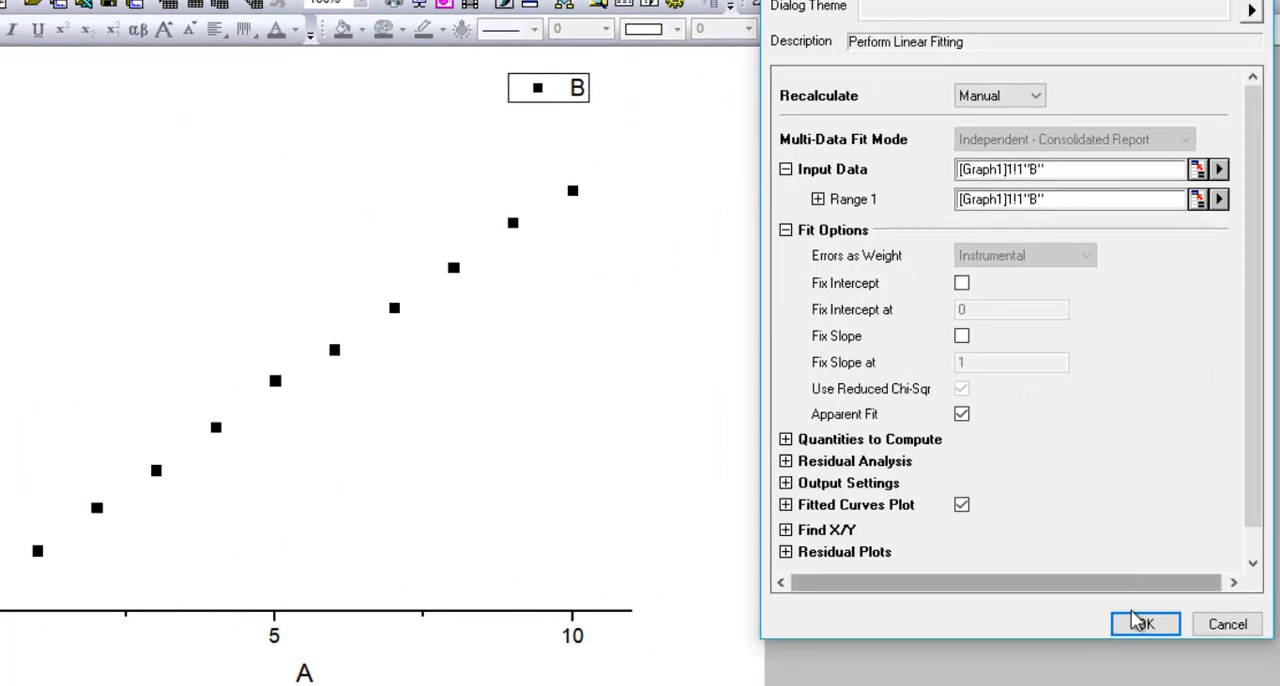
left_click(1144, 624)
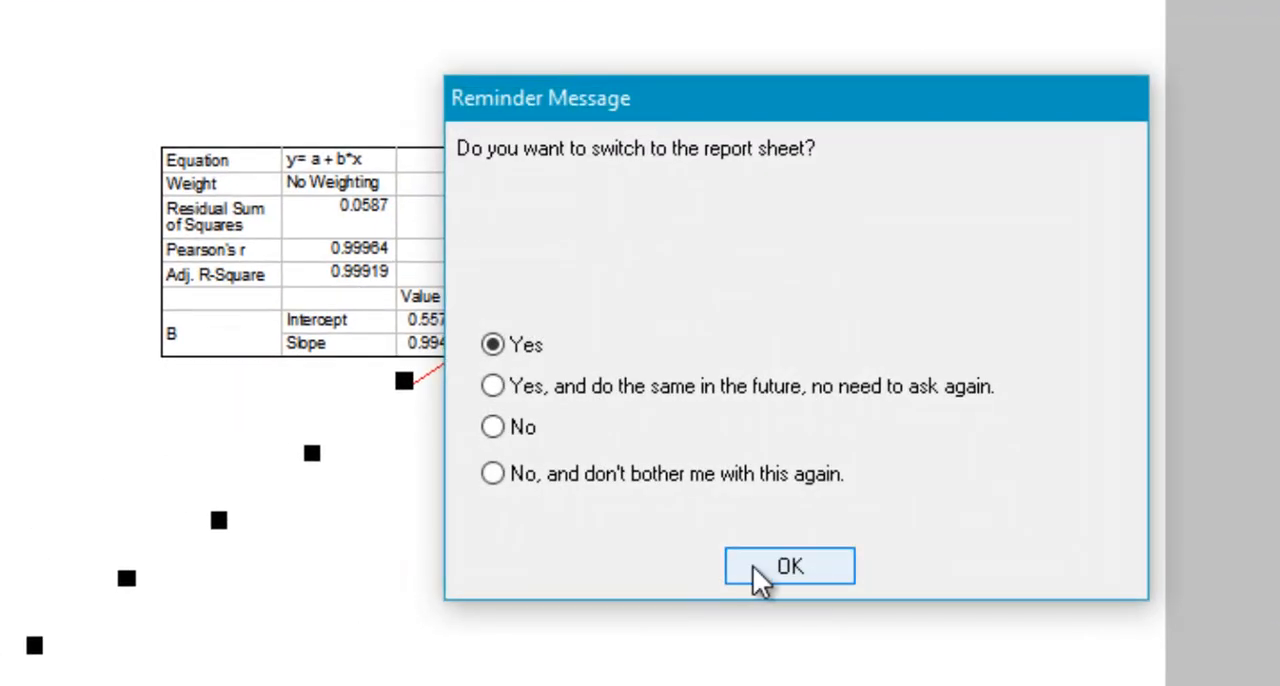
- Switch to the FitLinear1 report sheet and review the Parameters and Statistics tables
left_click(788, 564)
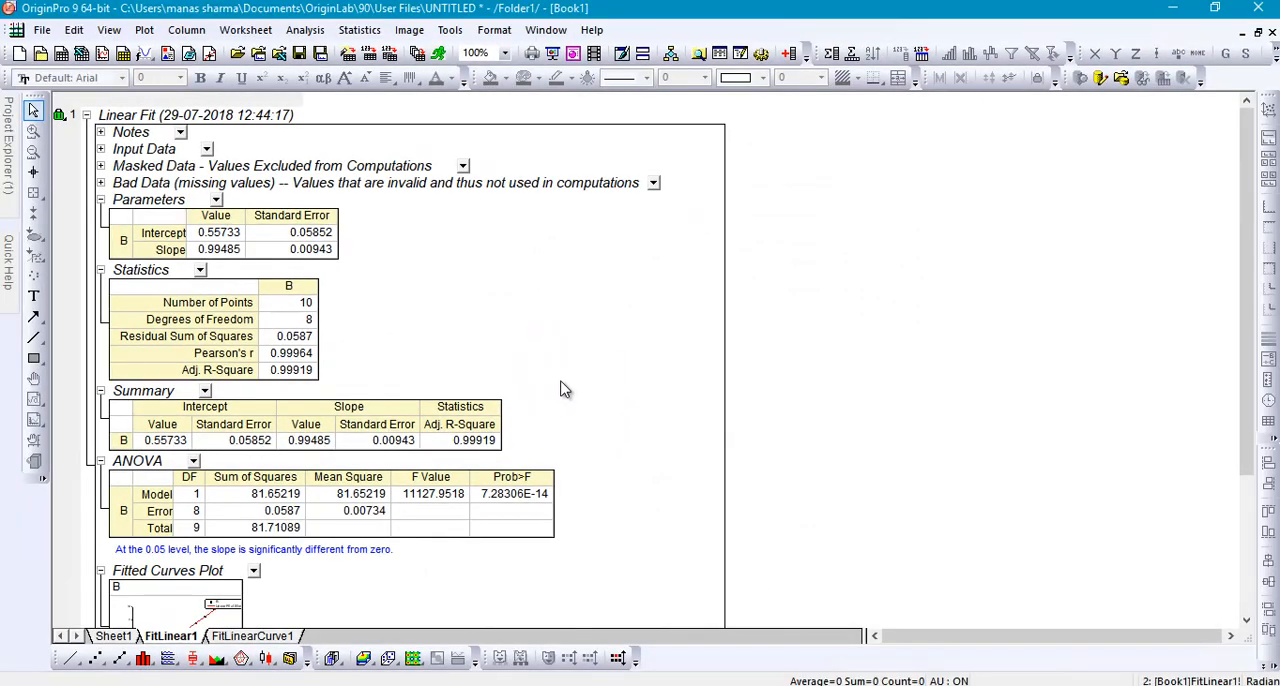
scroll("down", 3)
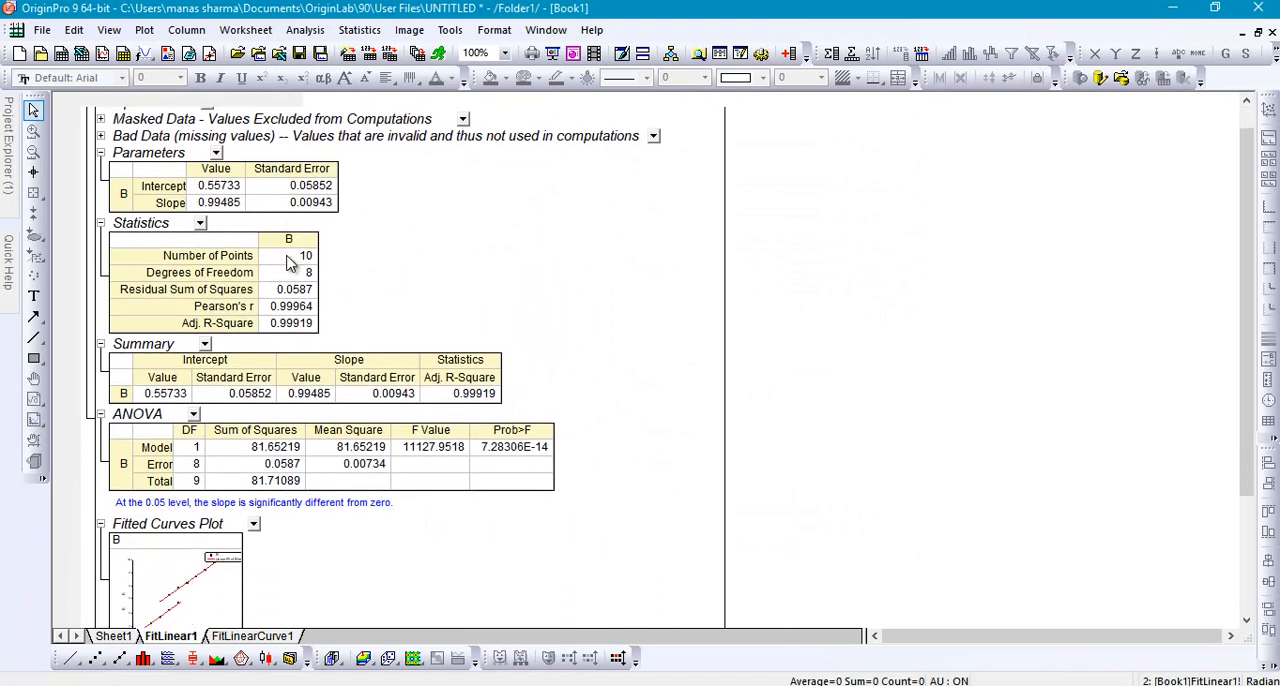
scroll("down", 3)
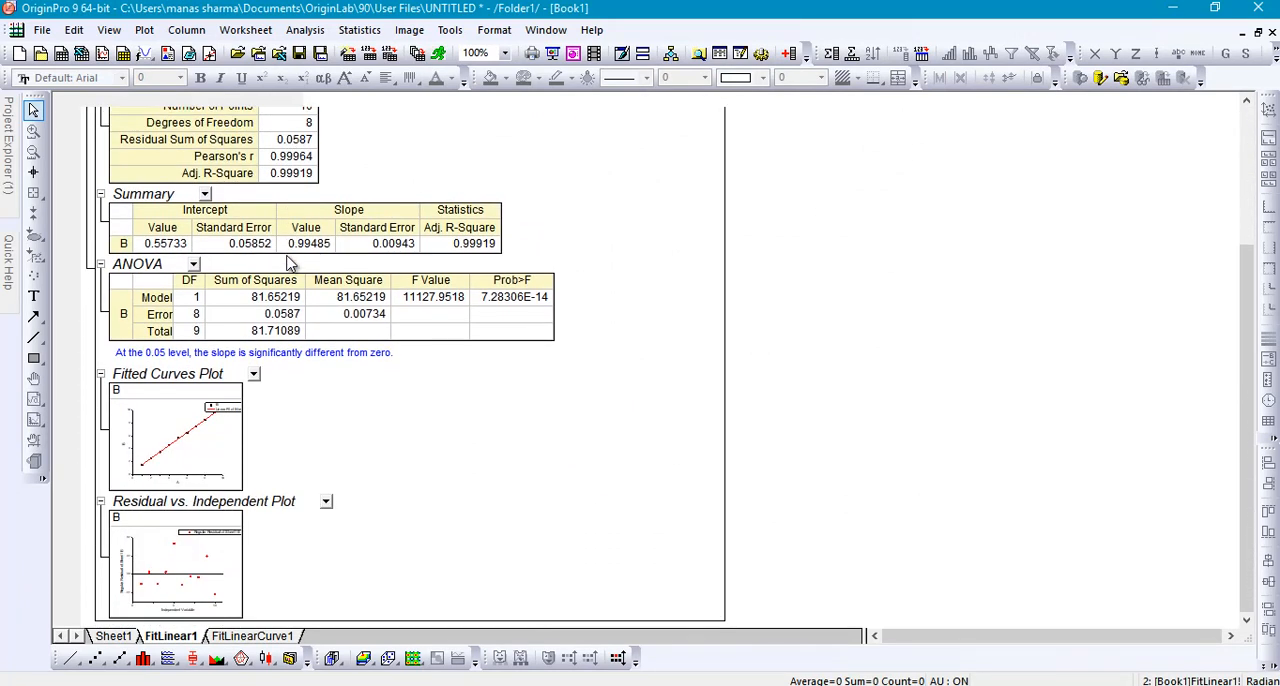
scroll("down", 3)
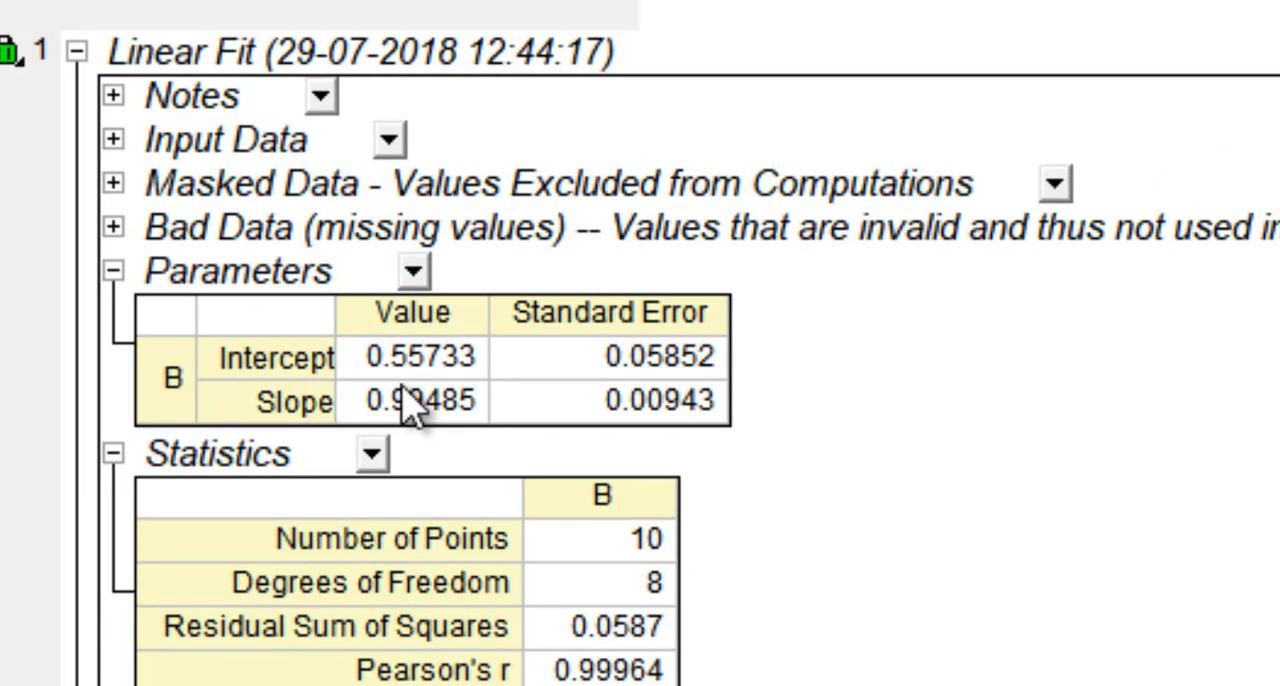
mouse_move(356, 470)
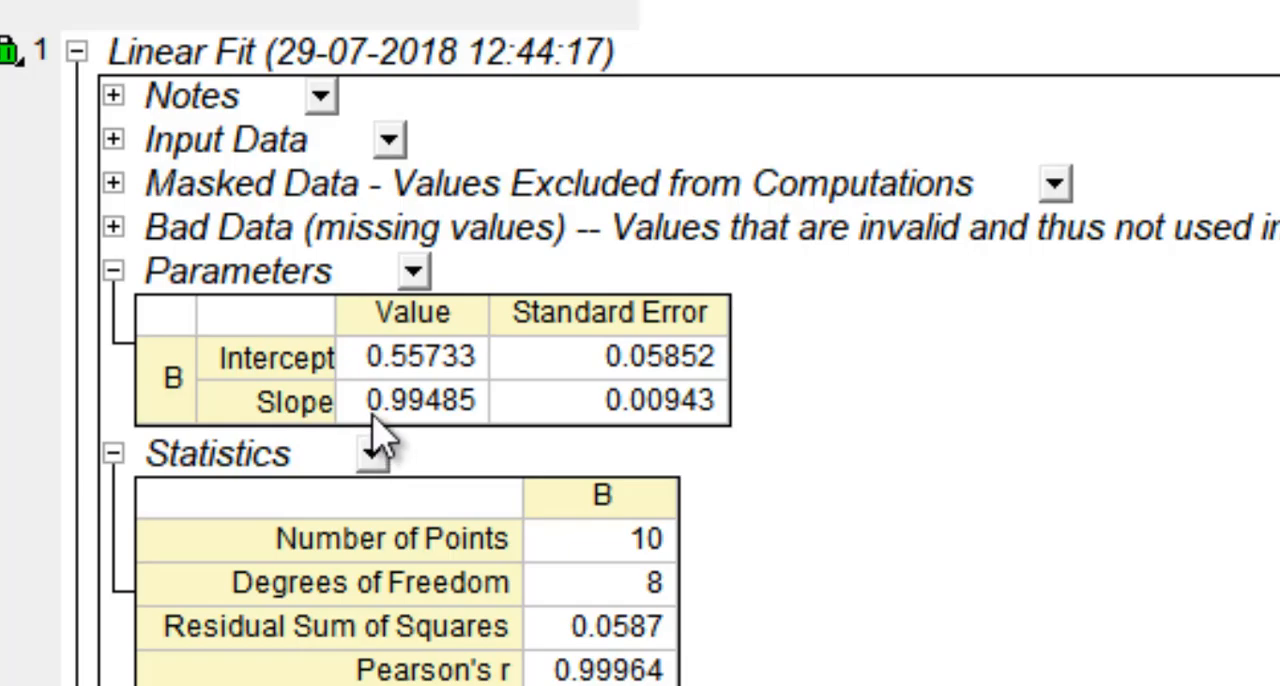
scroll("down", 3)
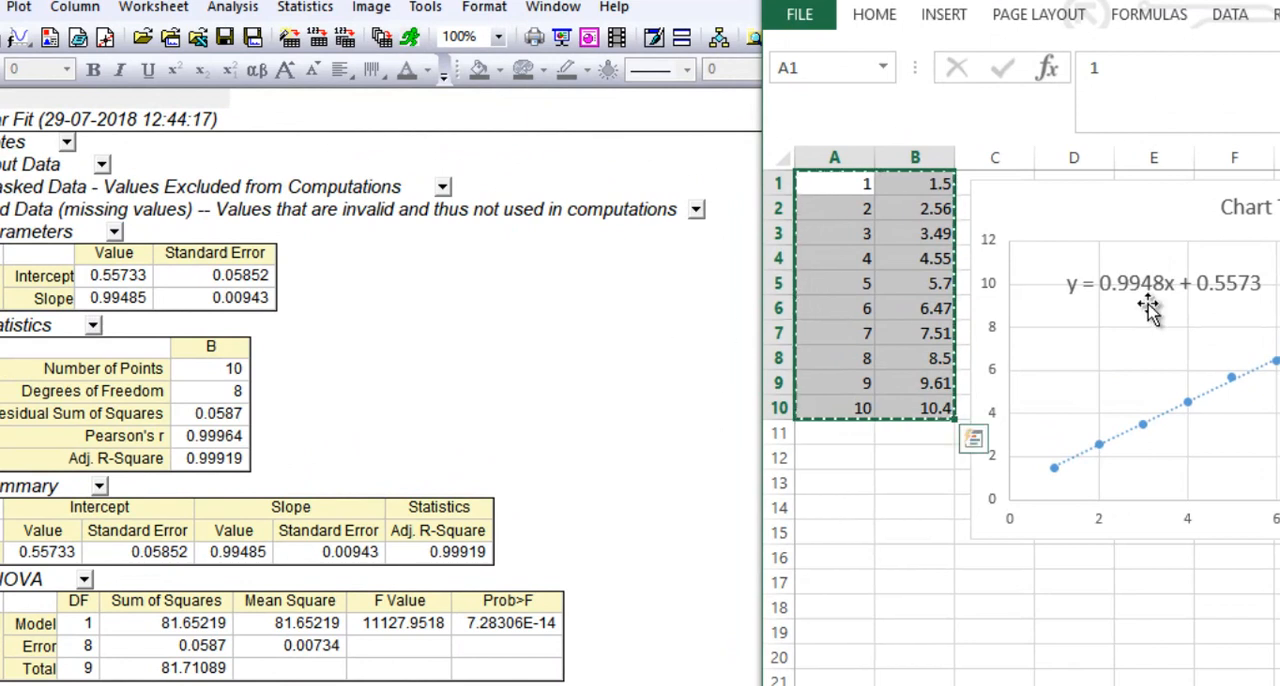
mouse_move(1170, 310)
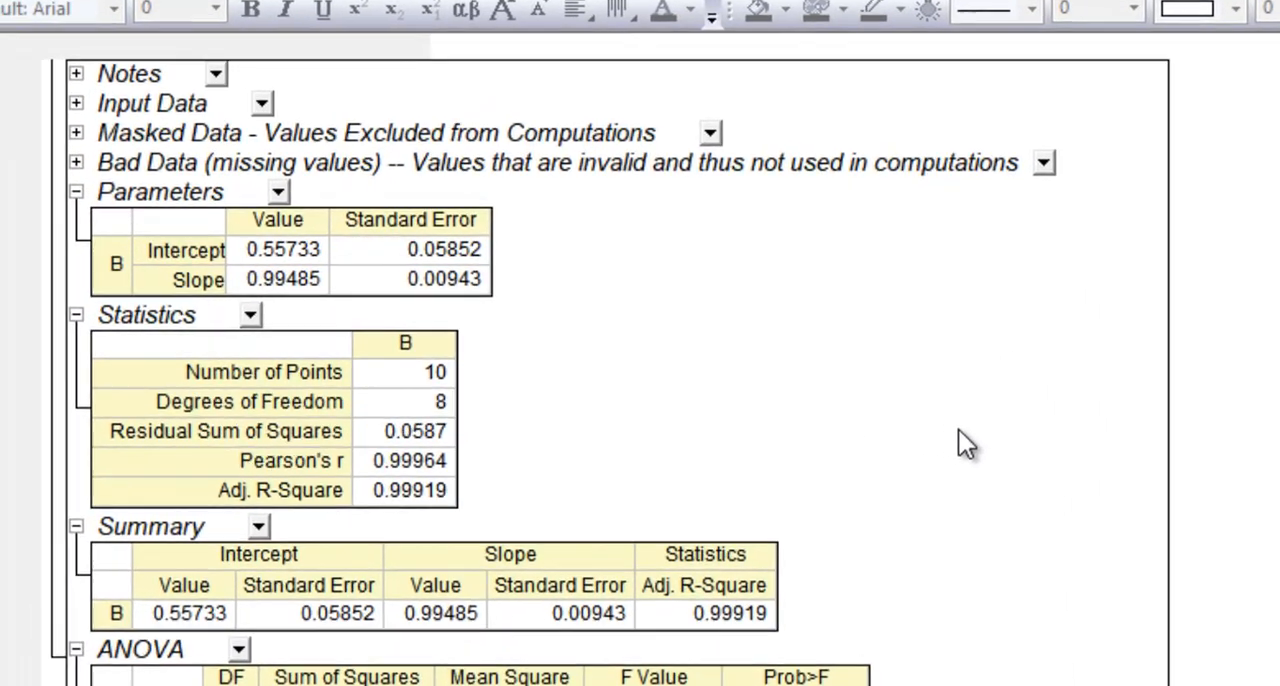
scroll("down", 3)
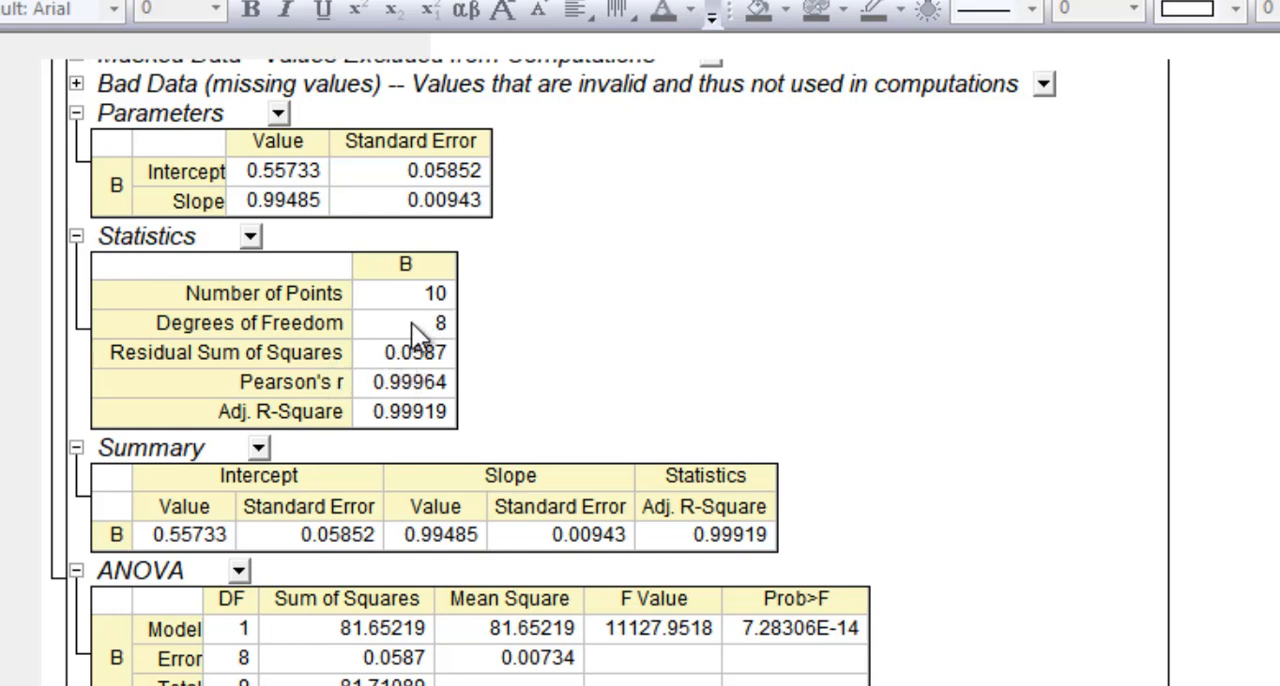
mouse_move(372, 408)
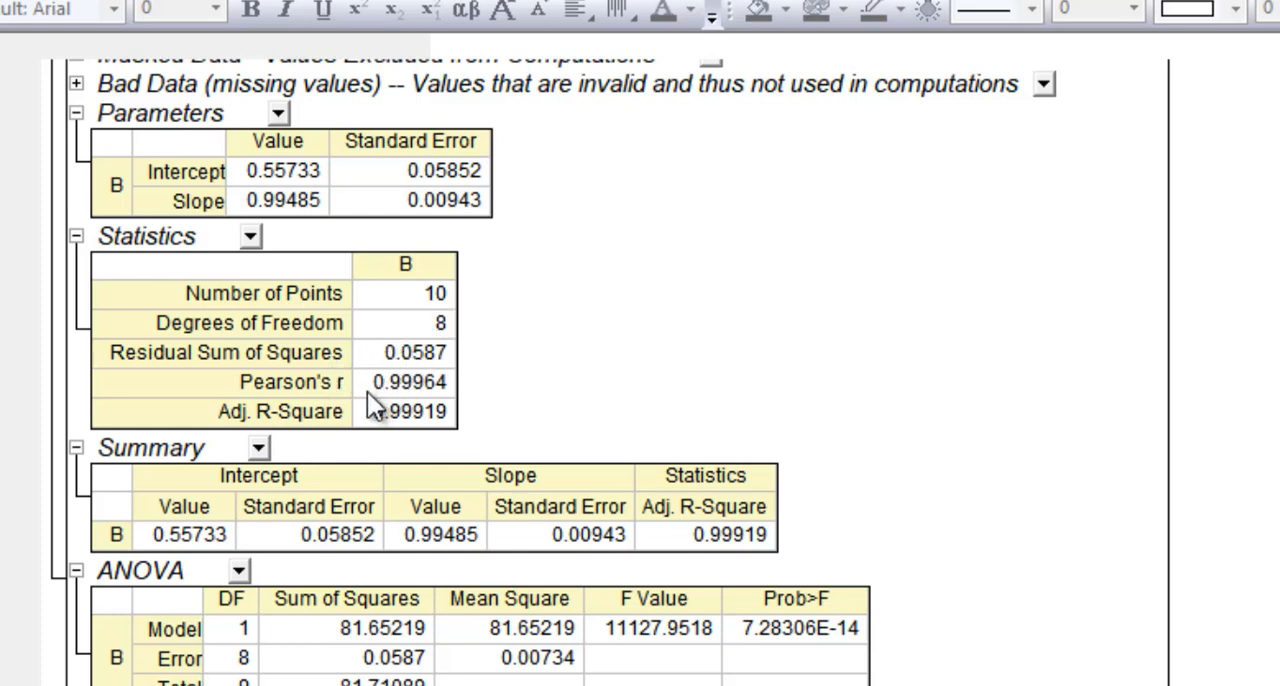
mouse_move(444, 336)
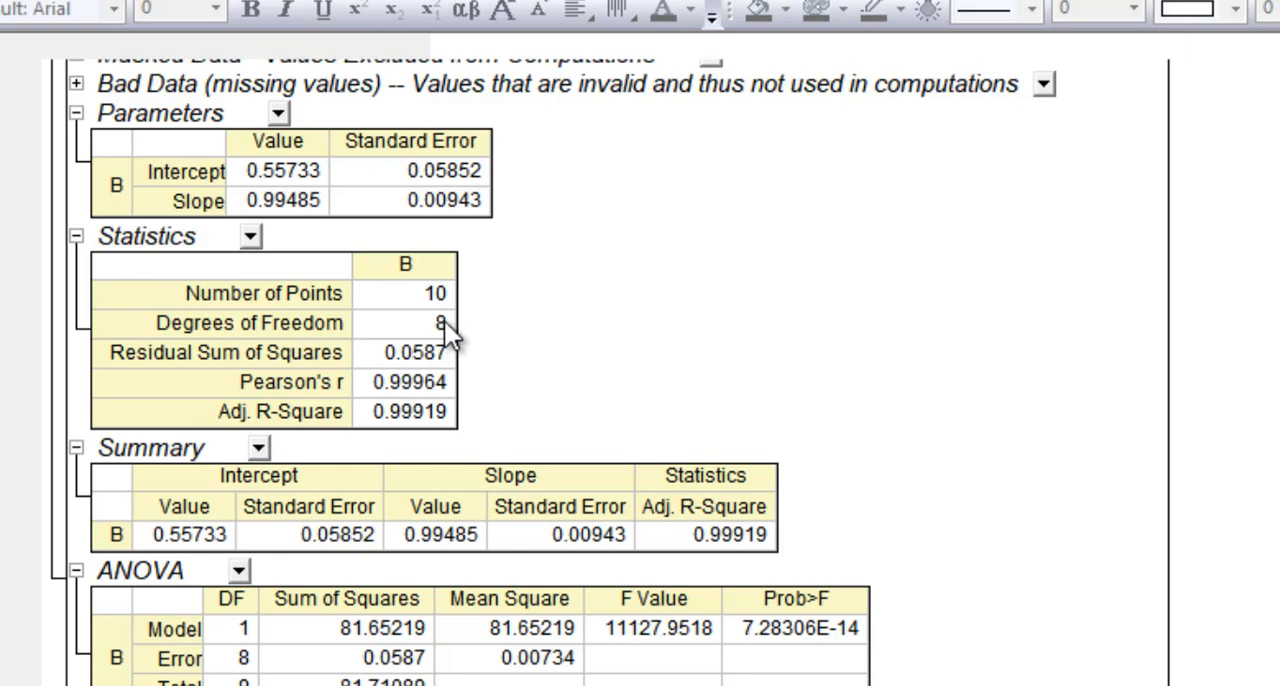
mouse_move(418, 332)
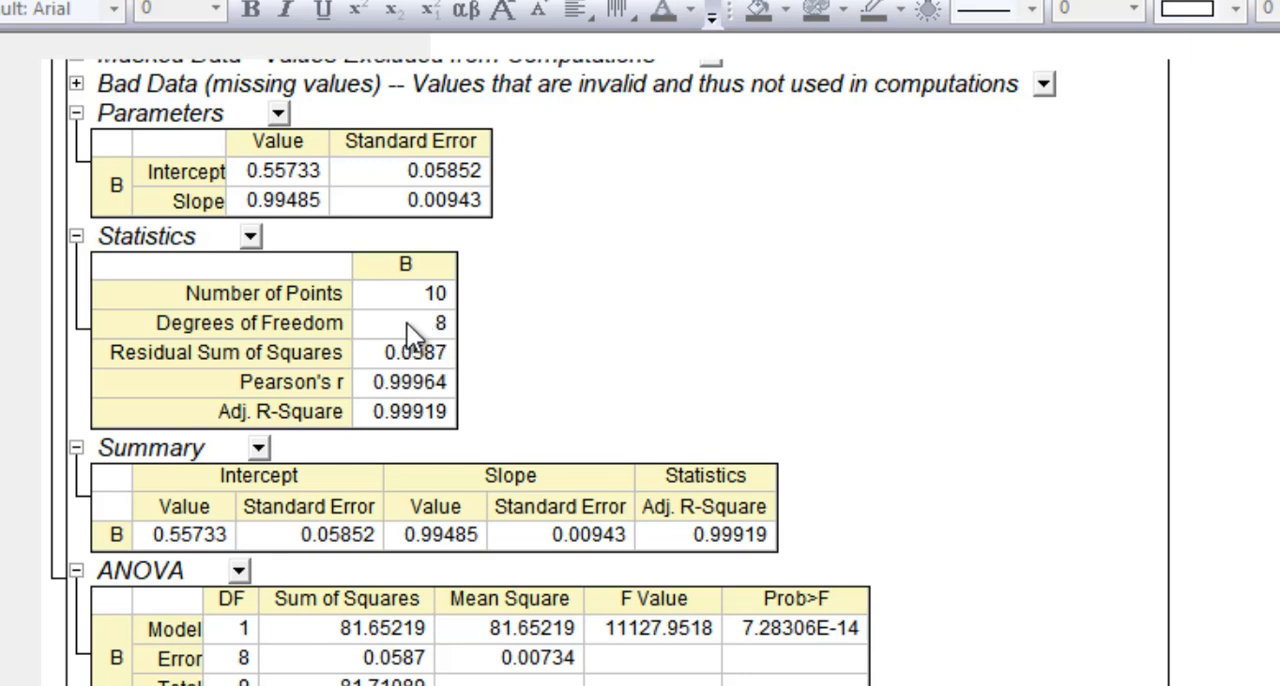
mouse_move(408, 392)
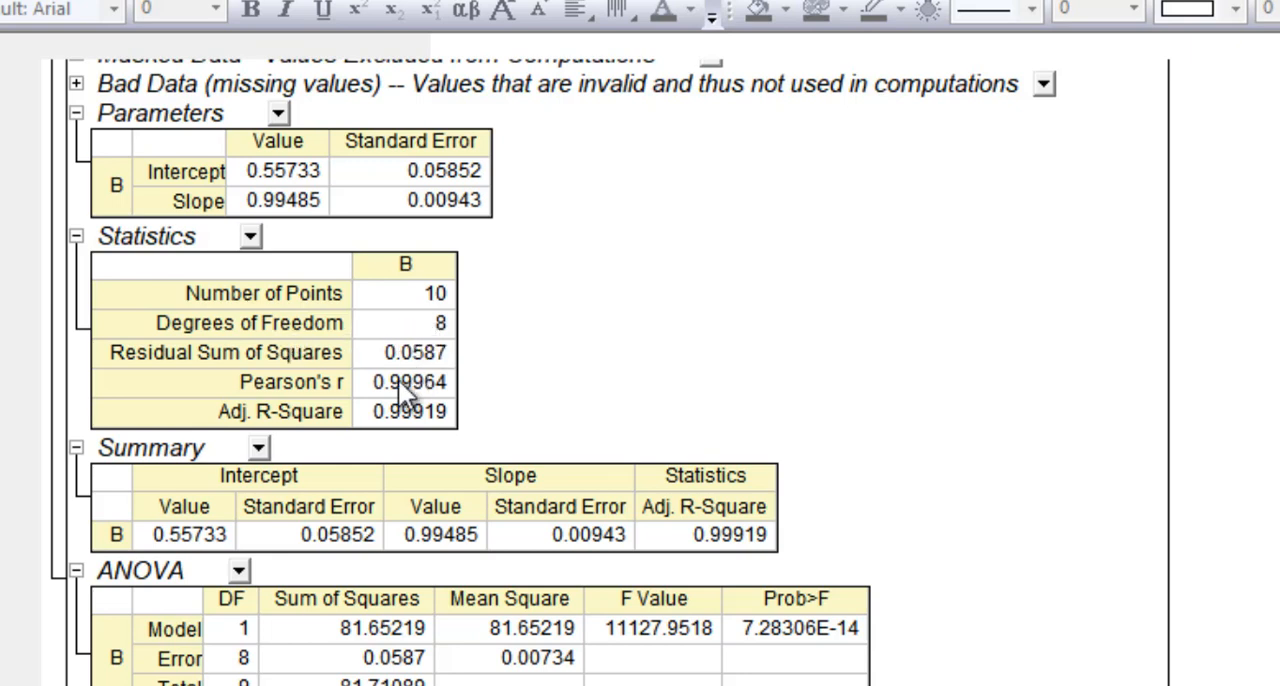
mouse_move(428, 430)
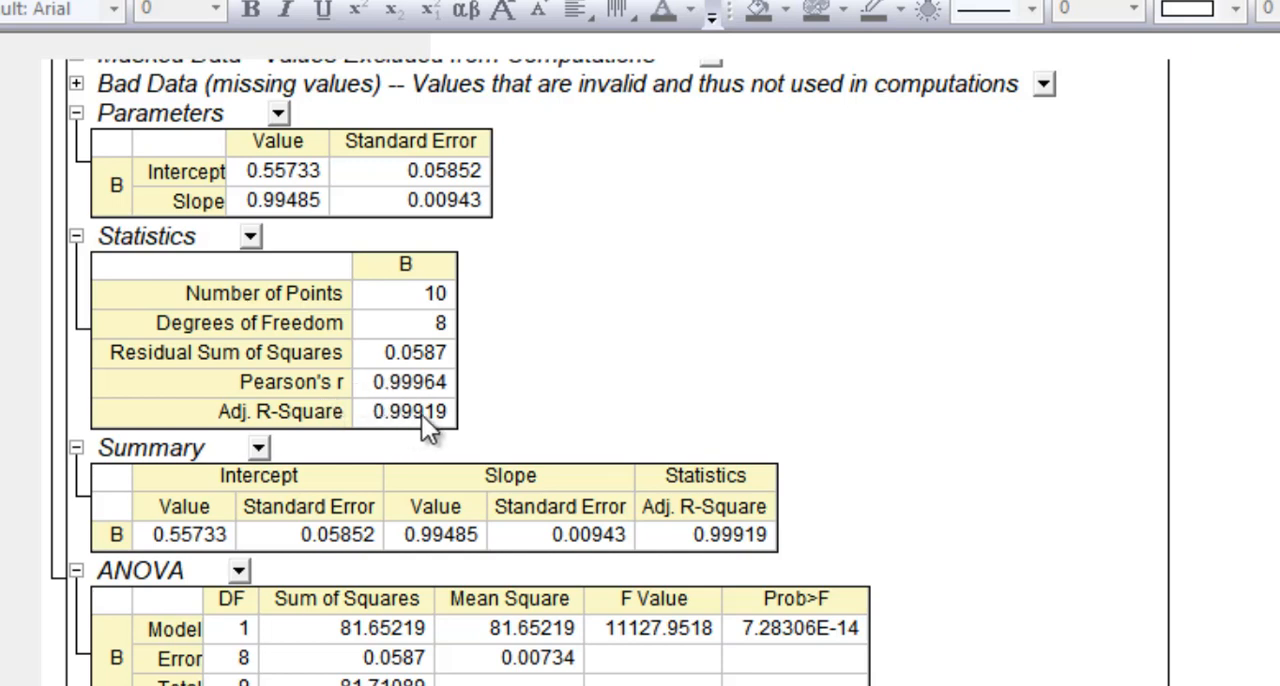
scroll("down", 3)
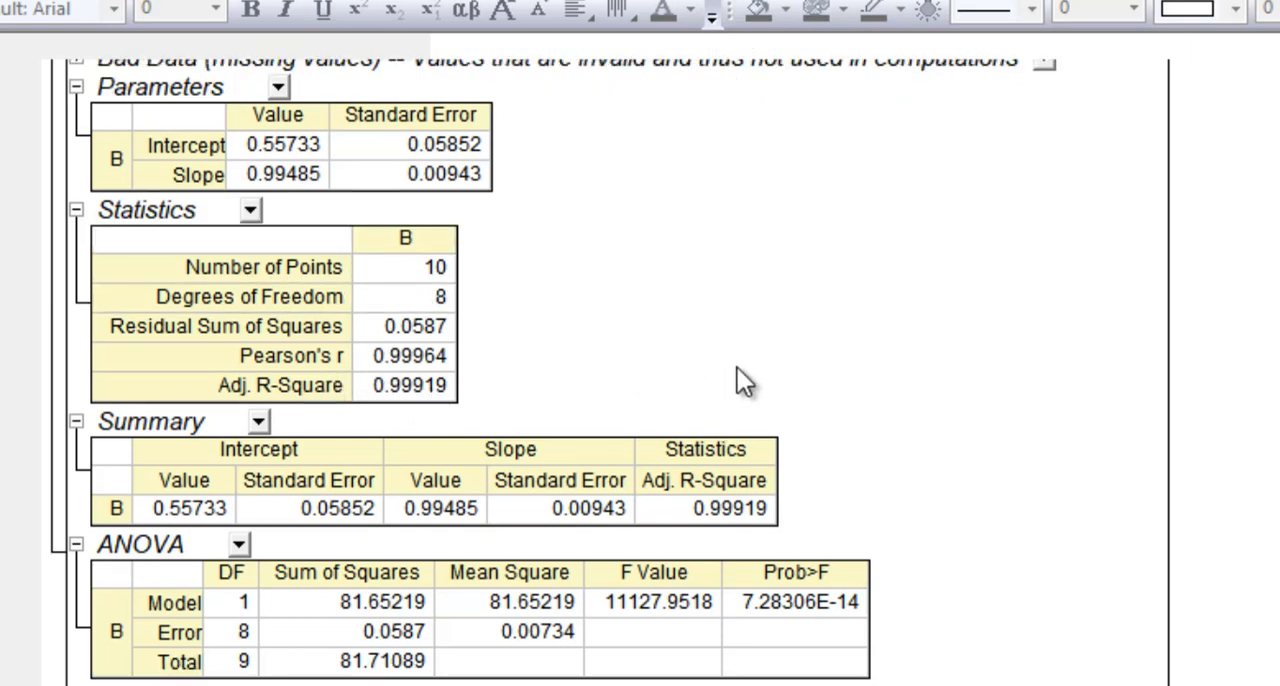
scroll("down", 3)
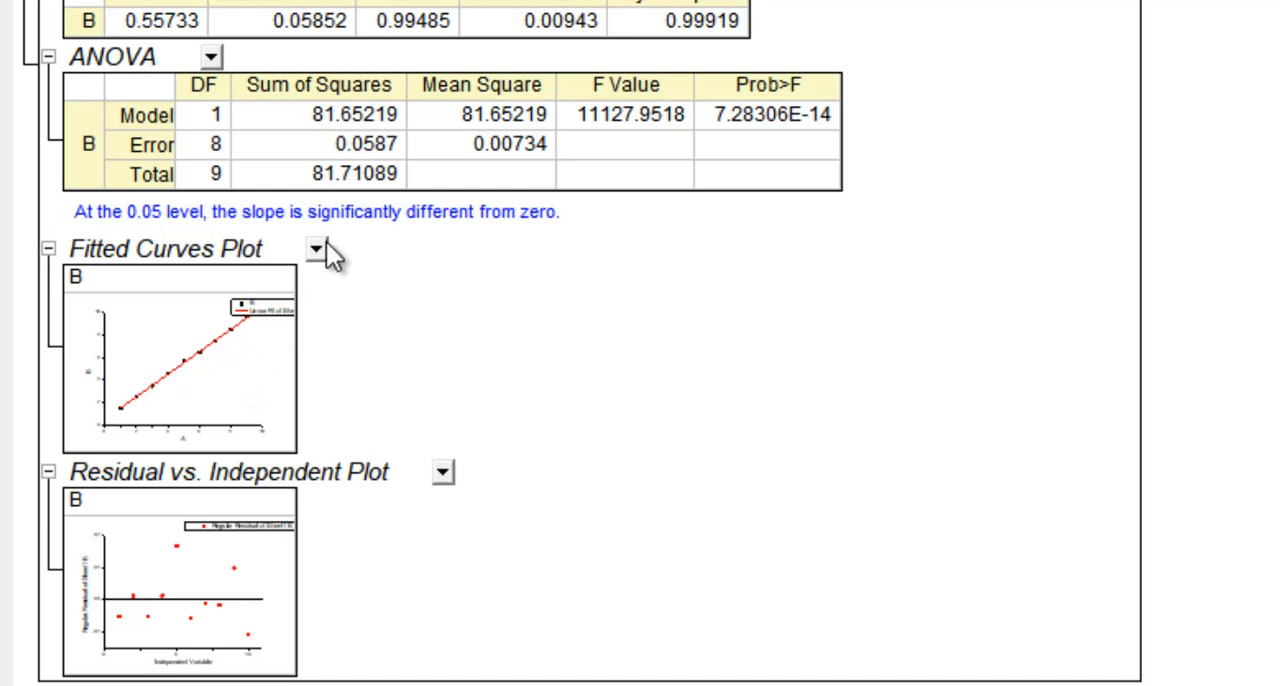
left_click(316, 248)
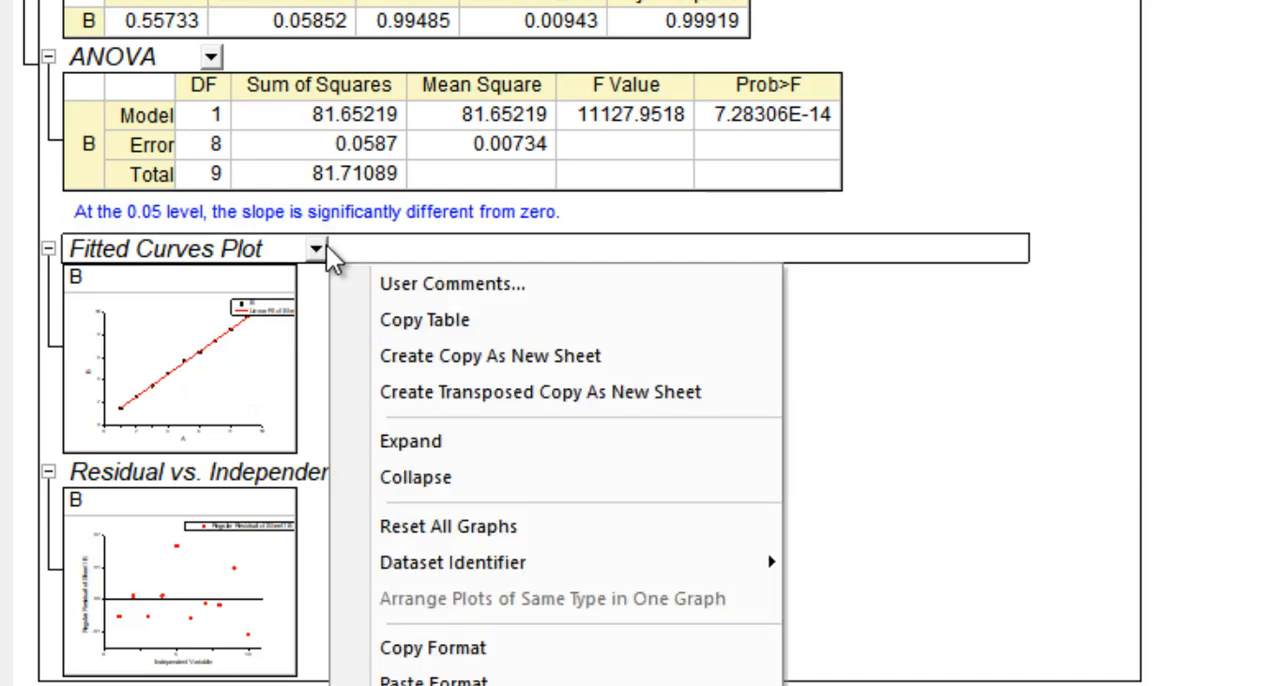
mouse_move(496, 244)
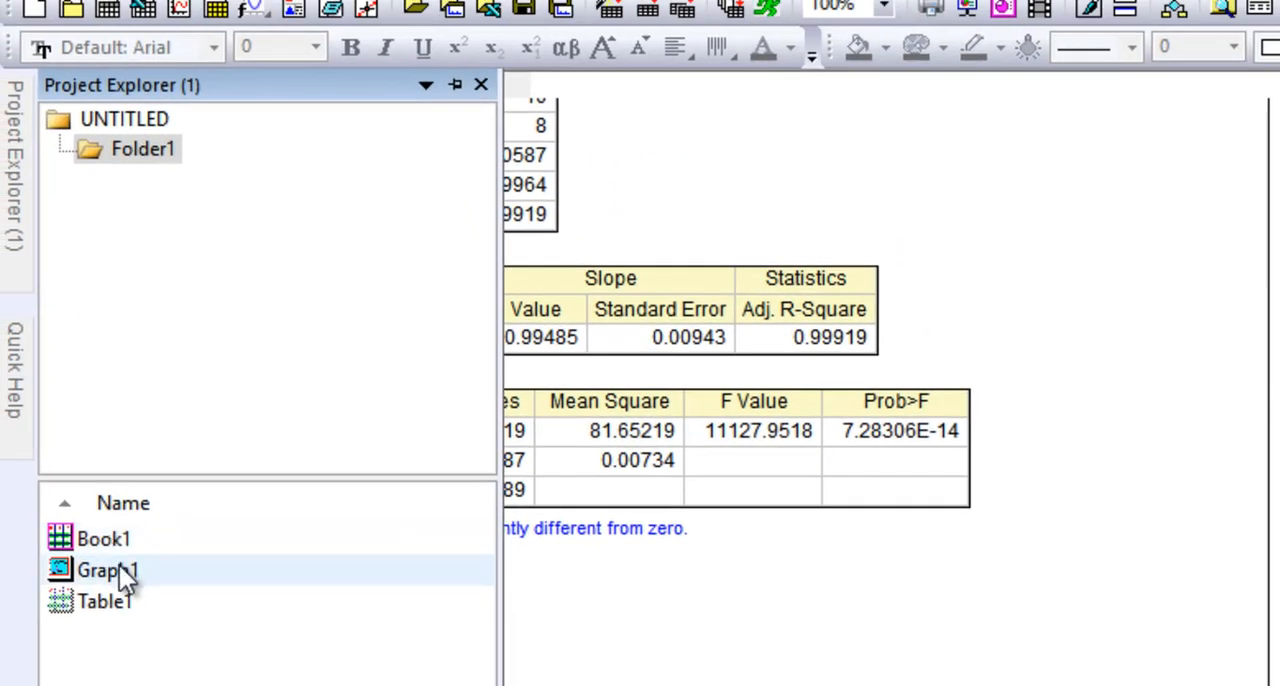
- Reopen Graph1 from Project Explorer and move its fit table outside the axes to the right
double_click(104, 568)
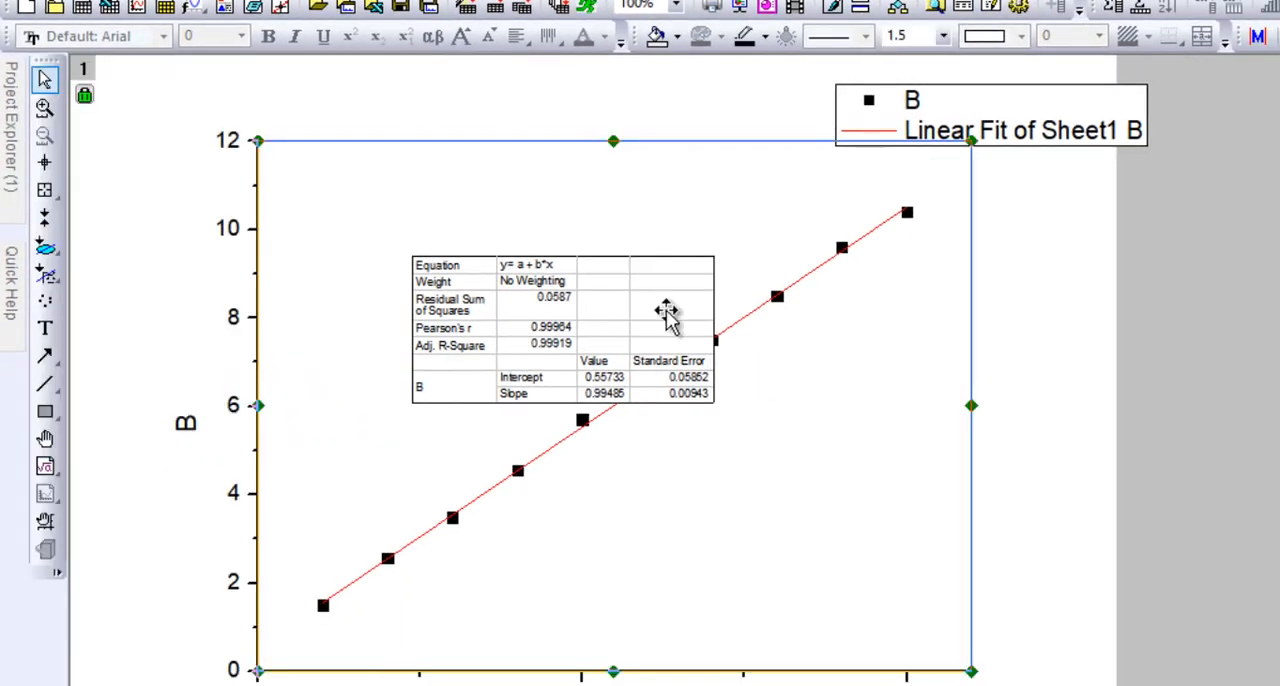
left_click_drag(664, 310, 1110, 310)
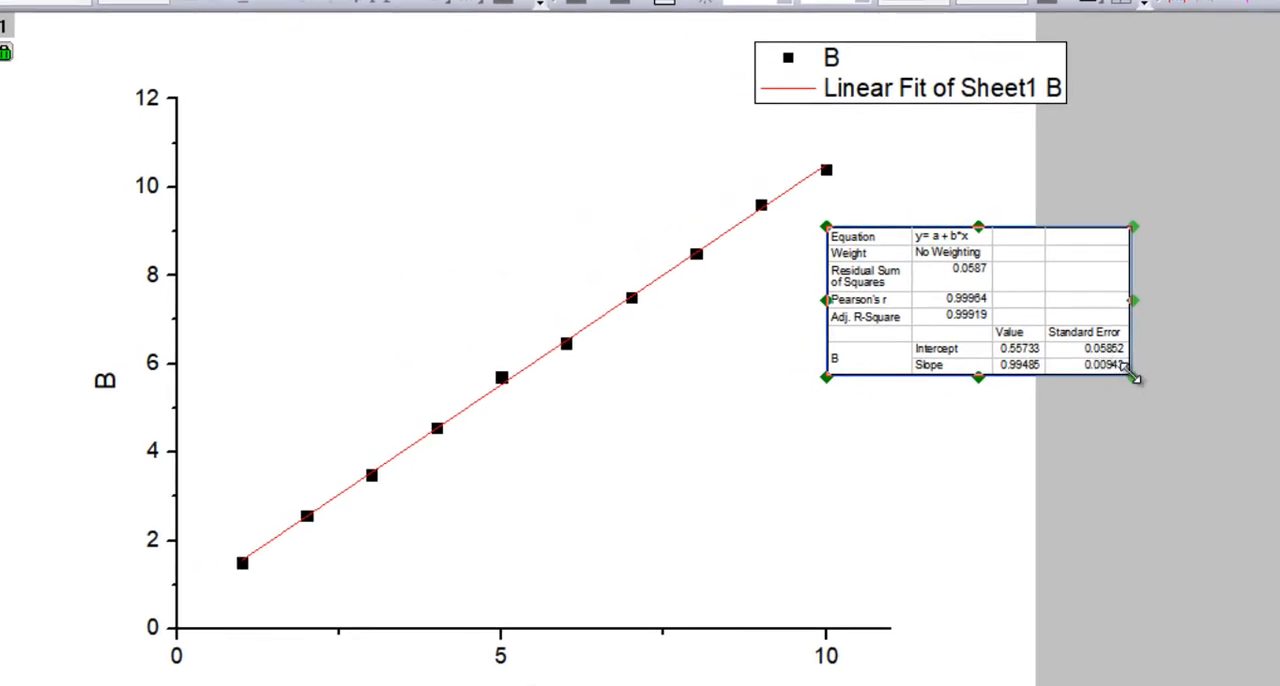
left_click_drag(1130, 376, 1176, 406)
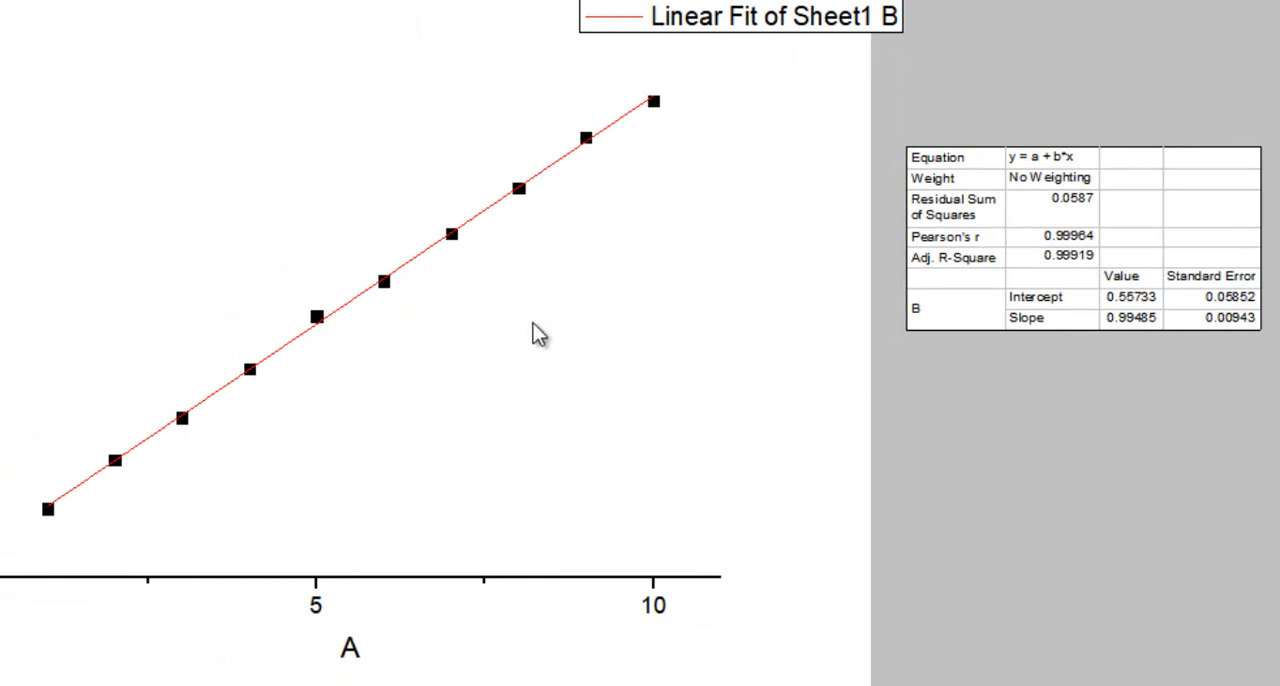
mouse_move(384, 430)
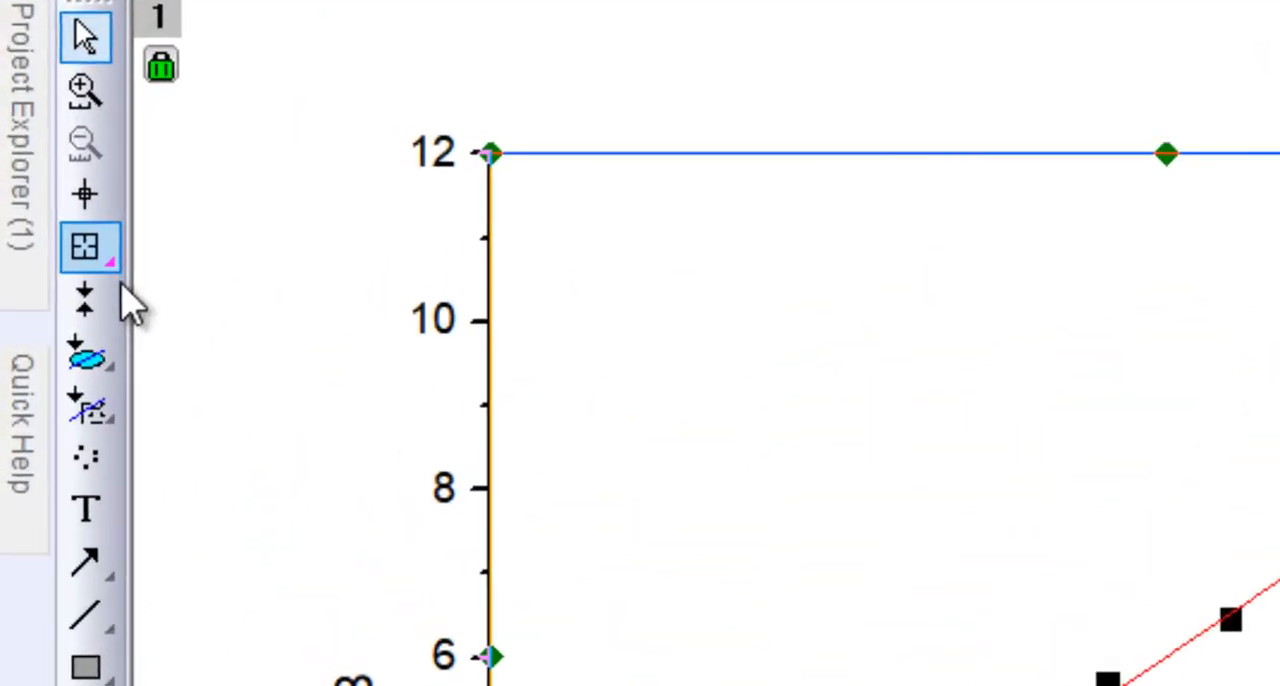
mouse_move(84, 356)
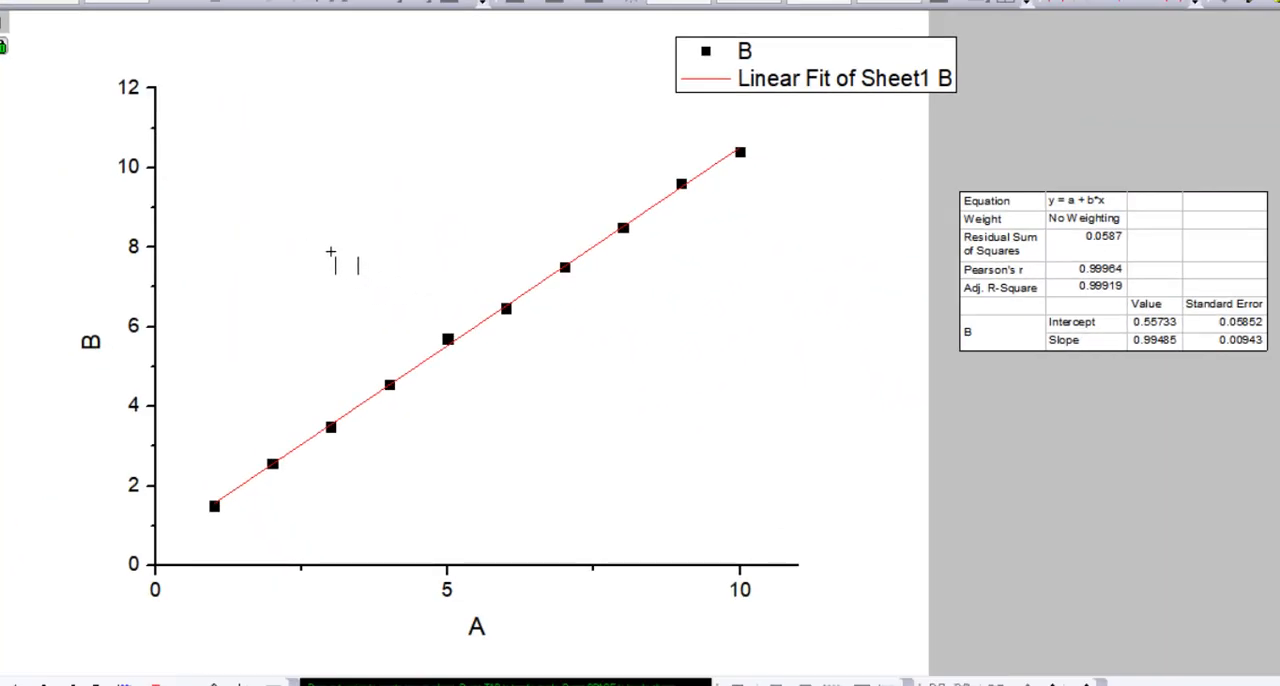
mouse_move(570, 324)
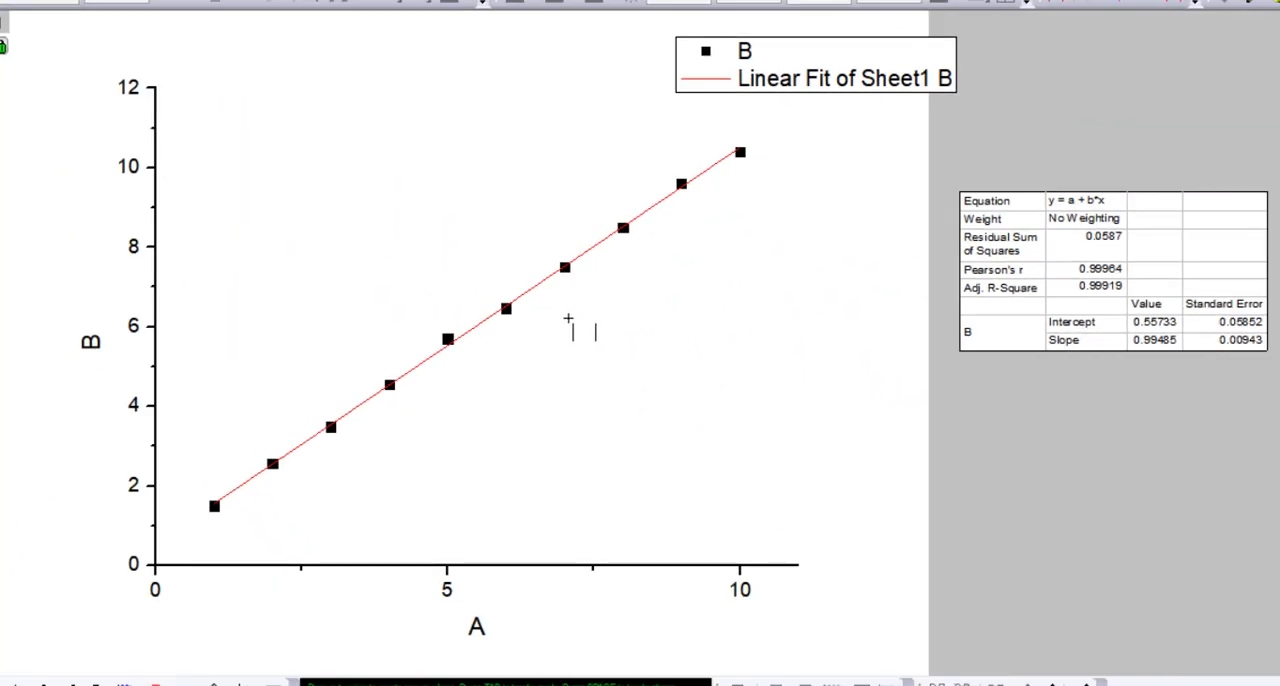
mouse_move(424, 316)
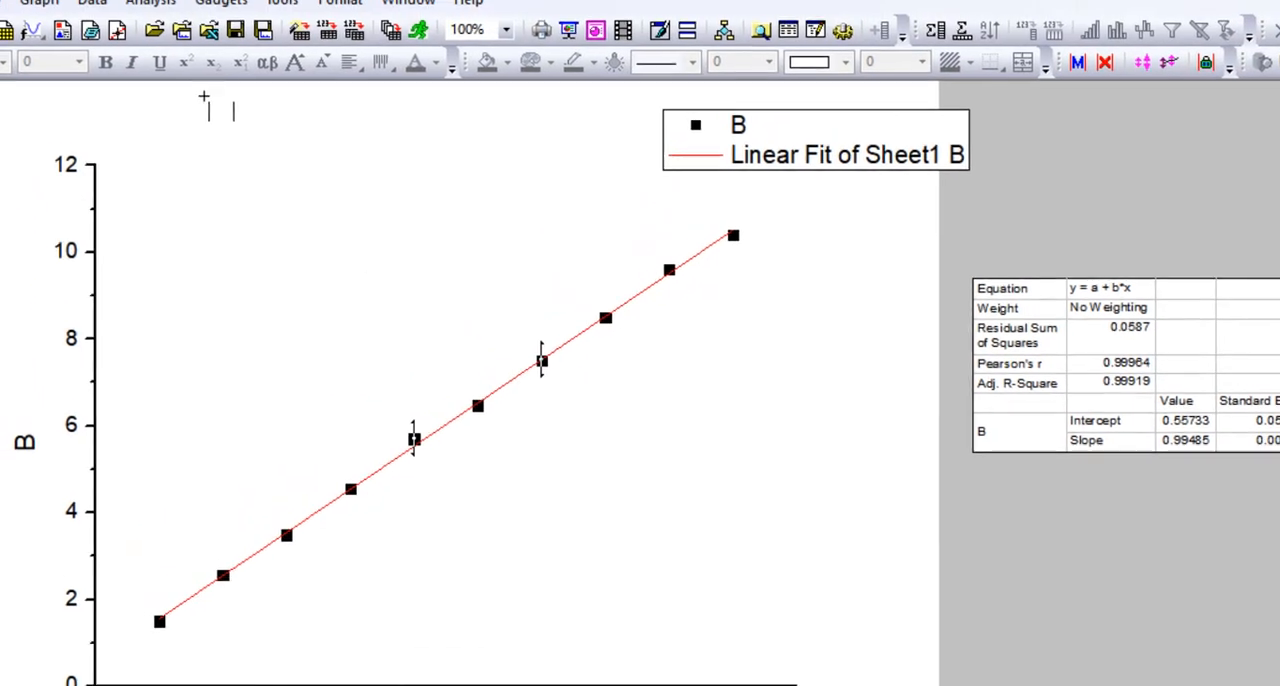
- Start a linear fit on the marked points 5–7 of the scatter data
left_click(104, 54)
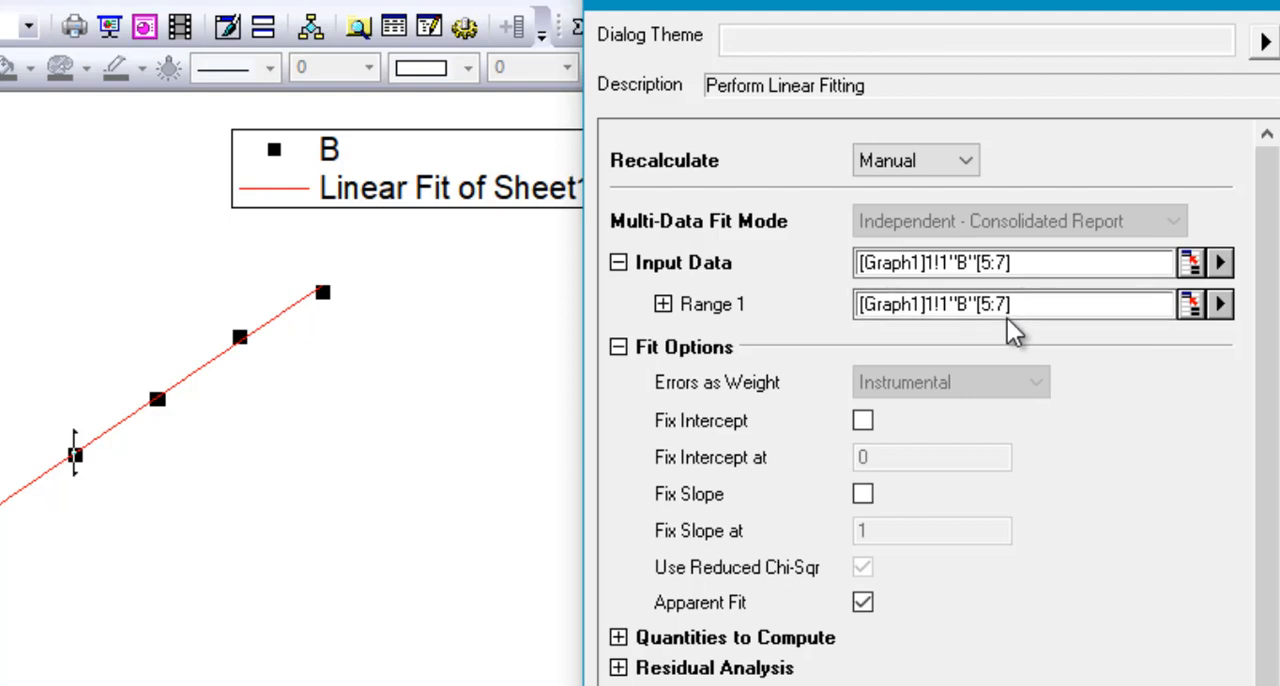
mouse_move(996, 330)
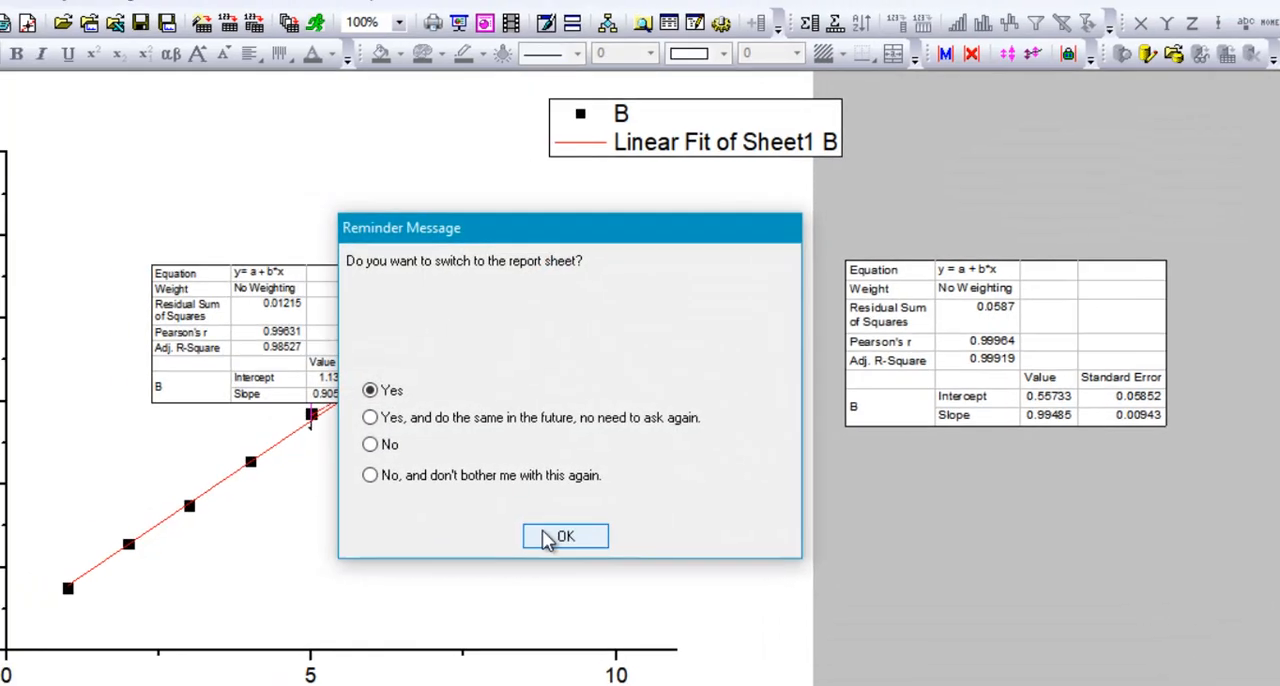
- Switch to the FitLinear2 report sheet and scroll through the three-point fit results
left_click(564, 536)
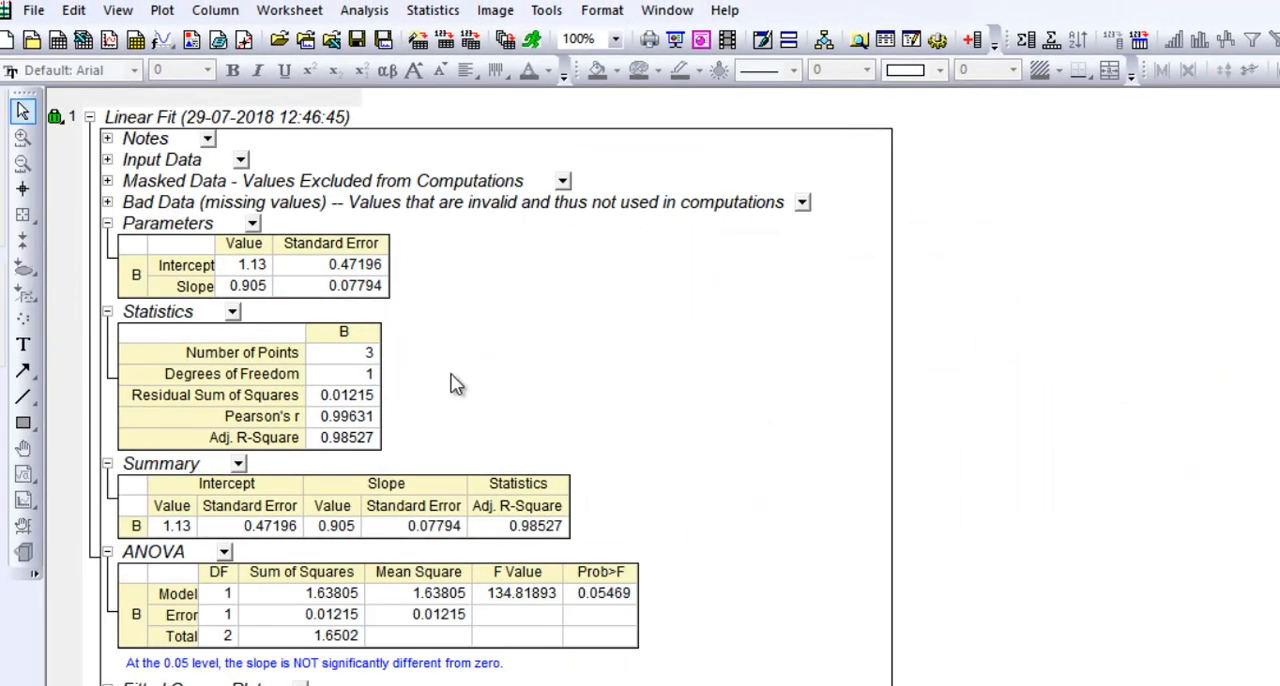
scroll("down", 3)
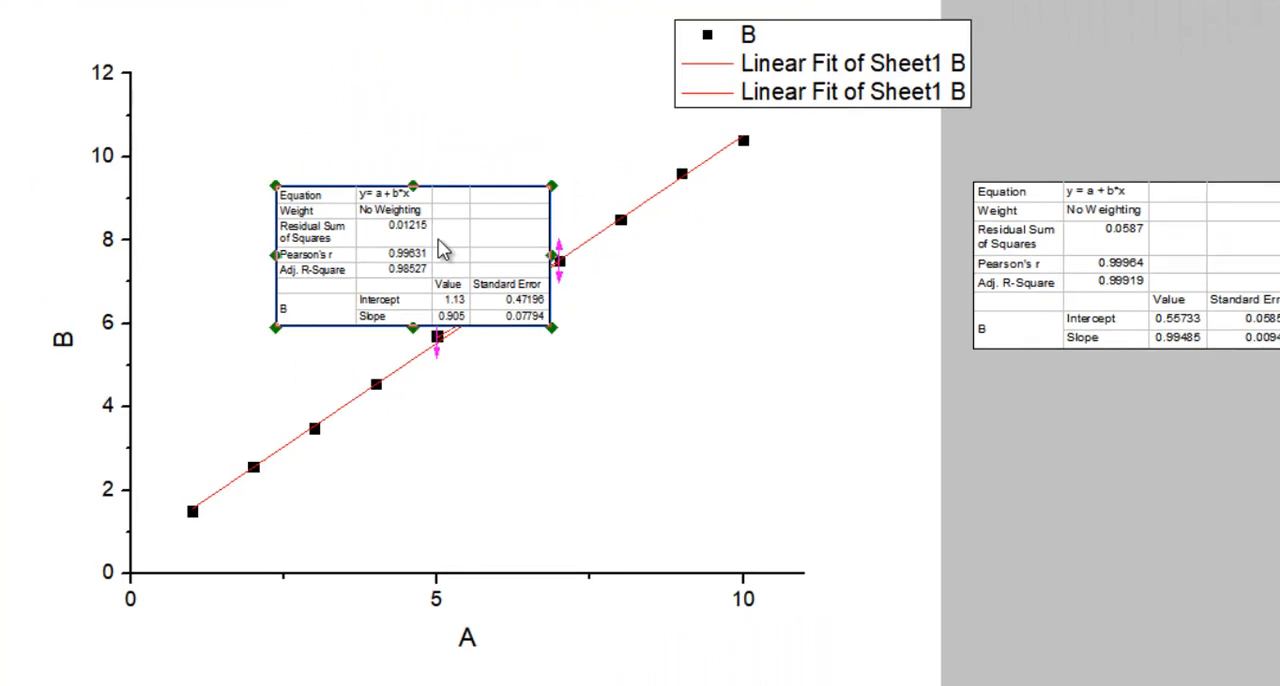
- Move the second fit table below the first and make FitLinearCurve2 green with width 1
left_click_drag(416, 256, 1144, 460)
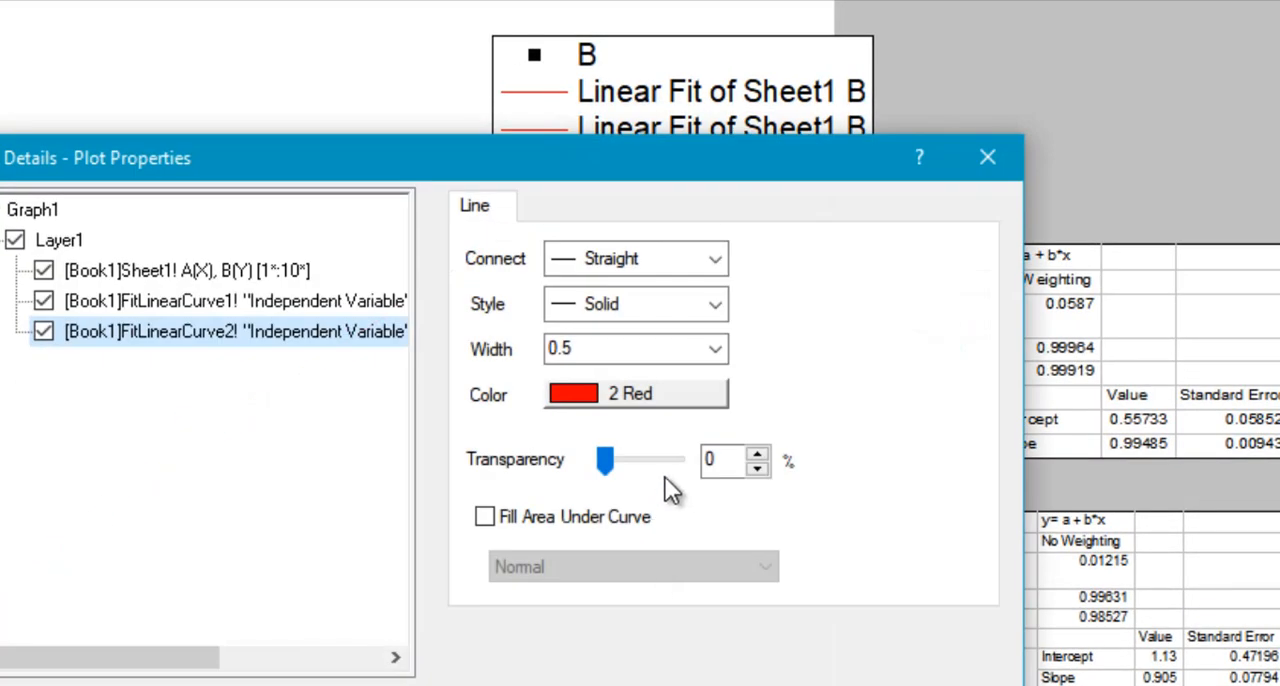
left_click(636, 392)
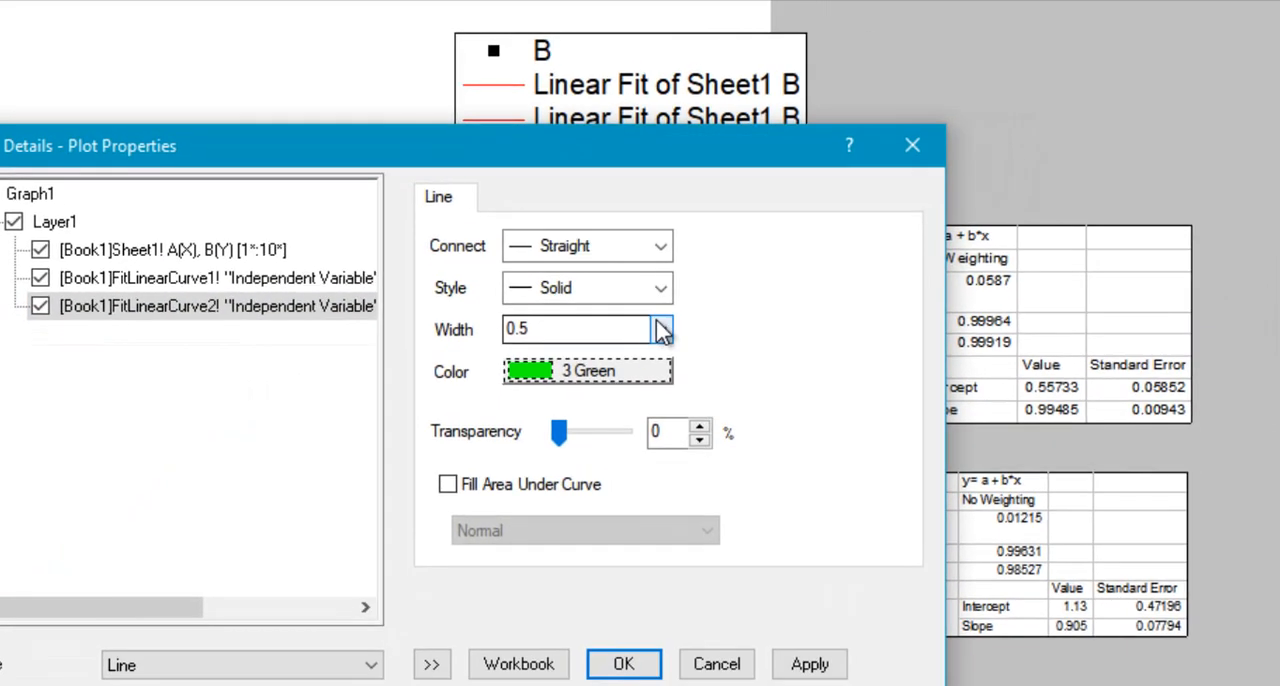
left_click(660, 328)
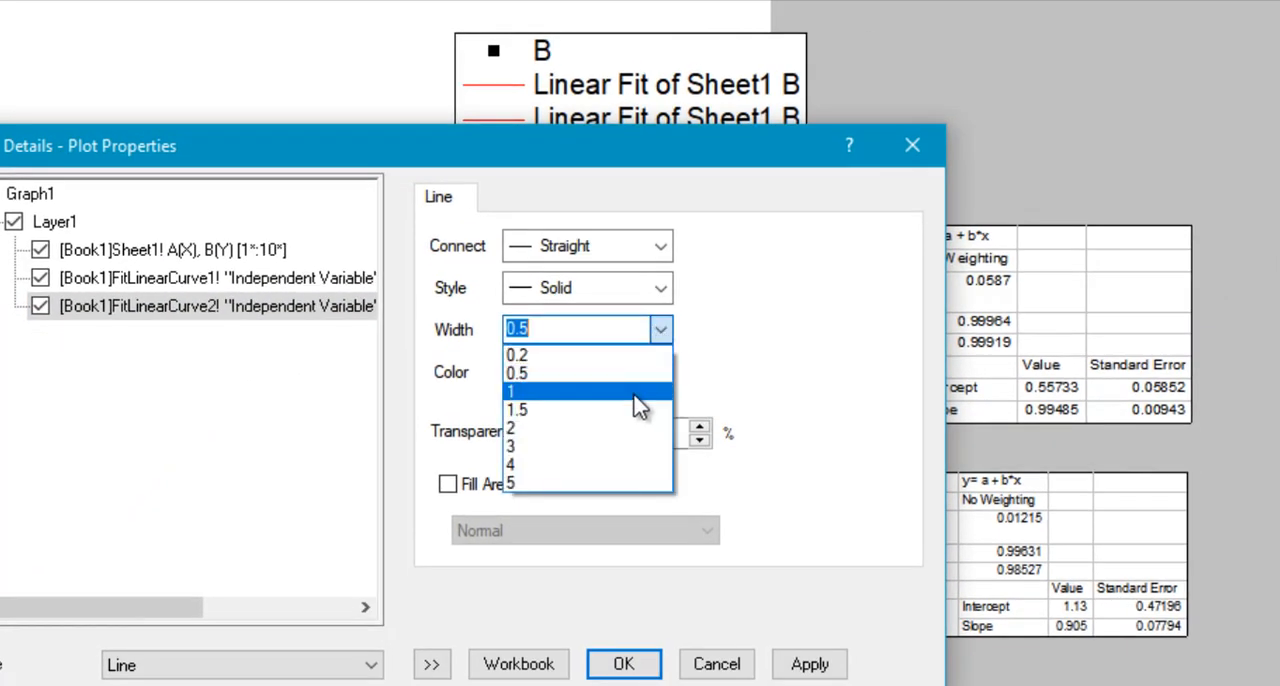
left_click(510, 390)
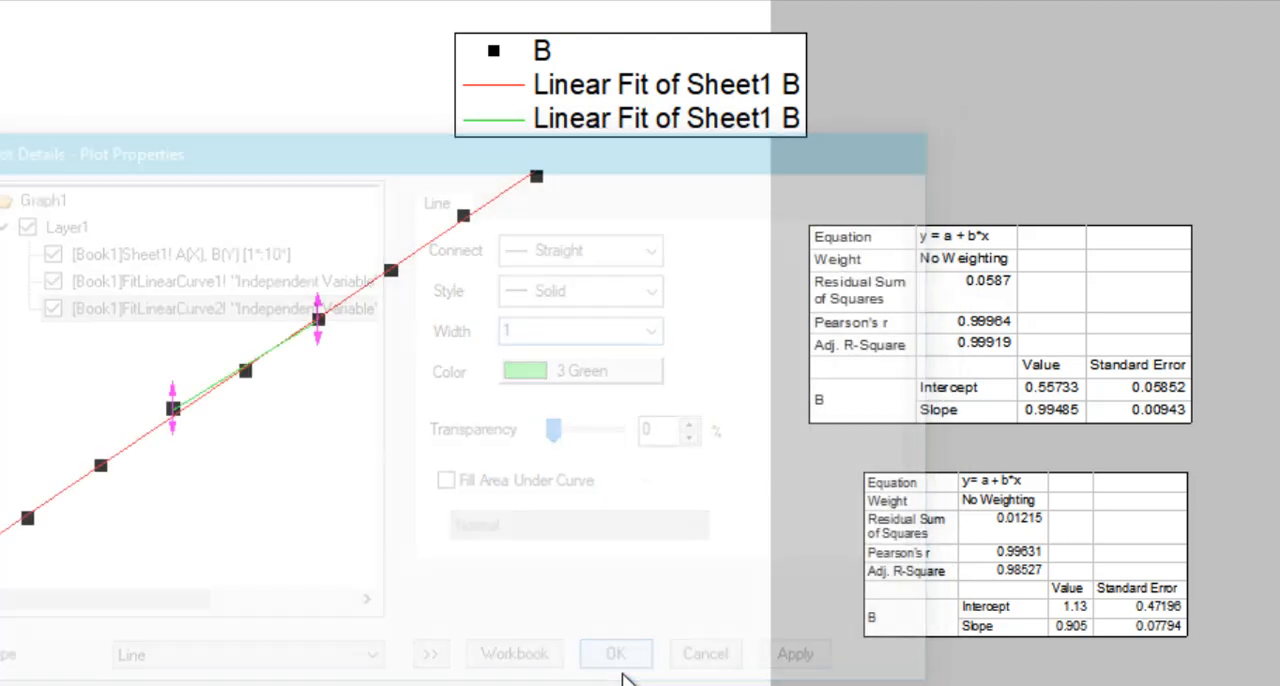
left_click(616, 652)
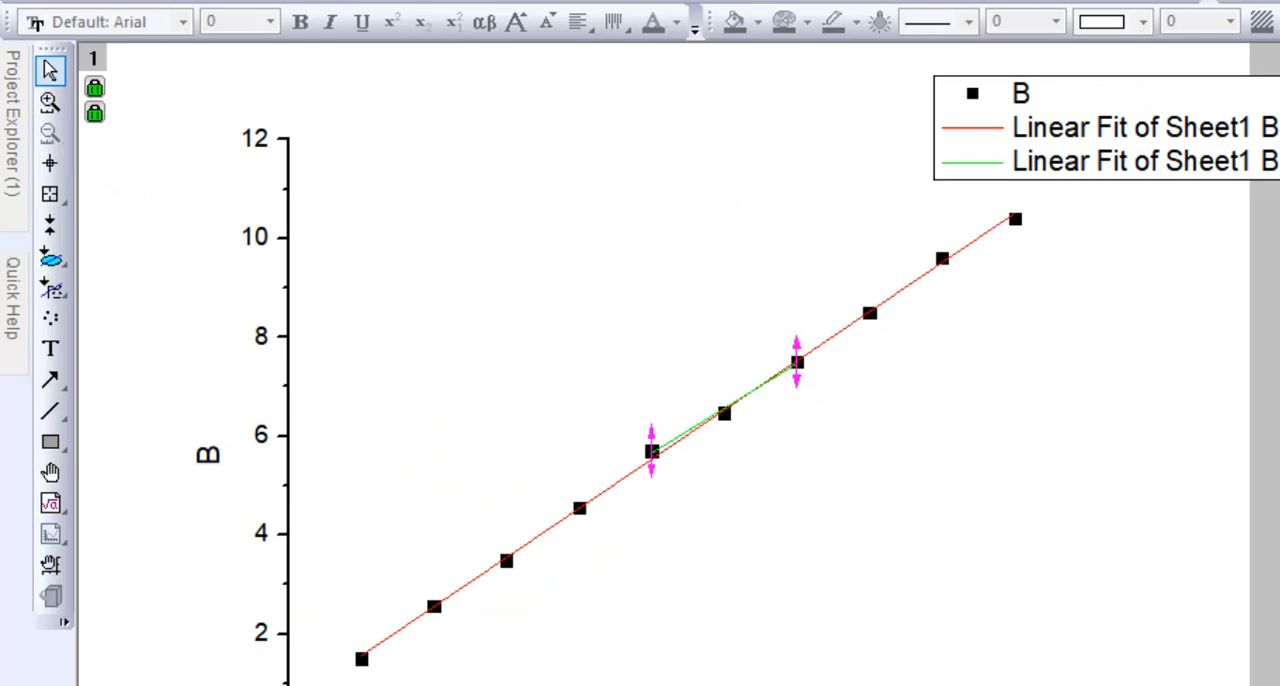
left_click(142, 44)
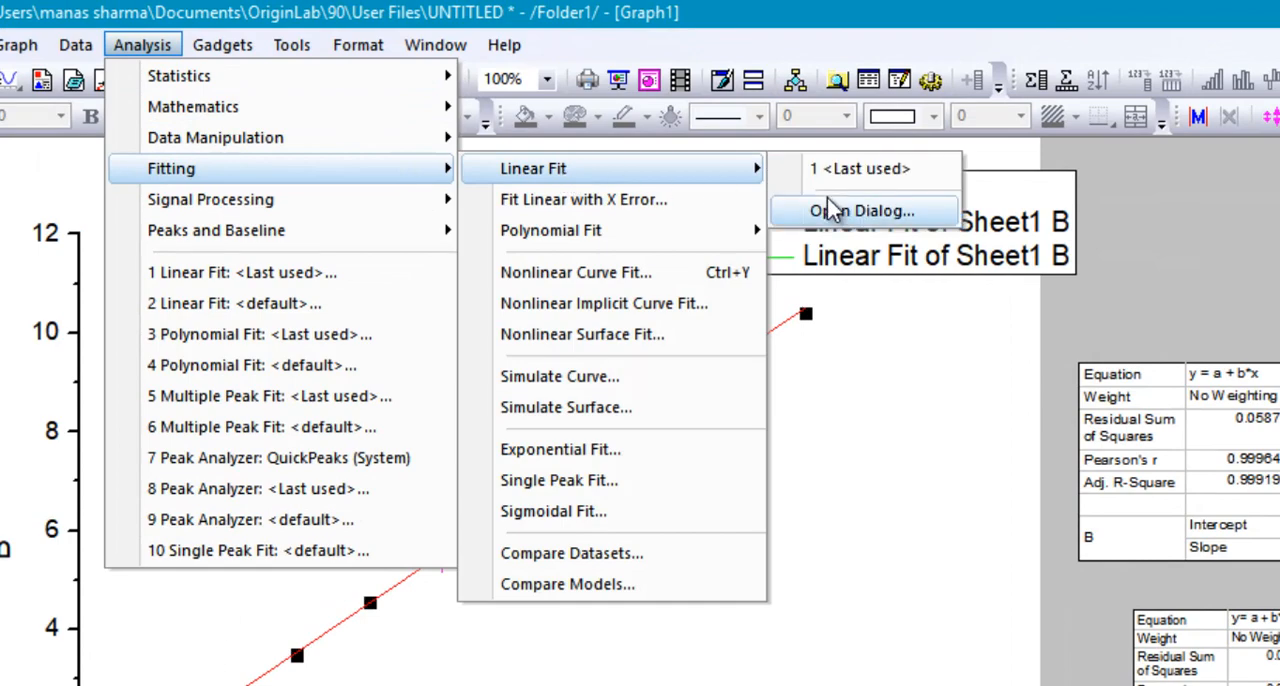
left_click(860, 210)
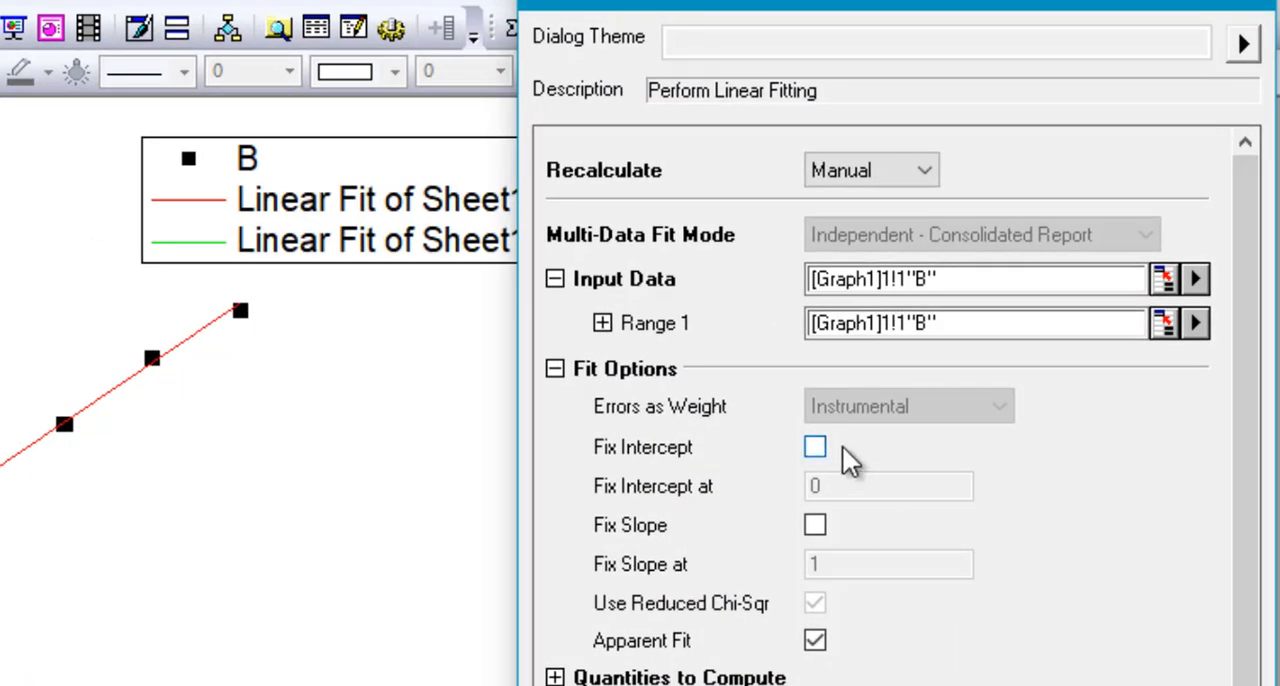
left_click(814, 448)
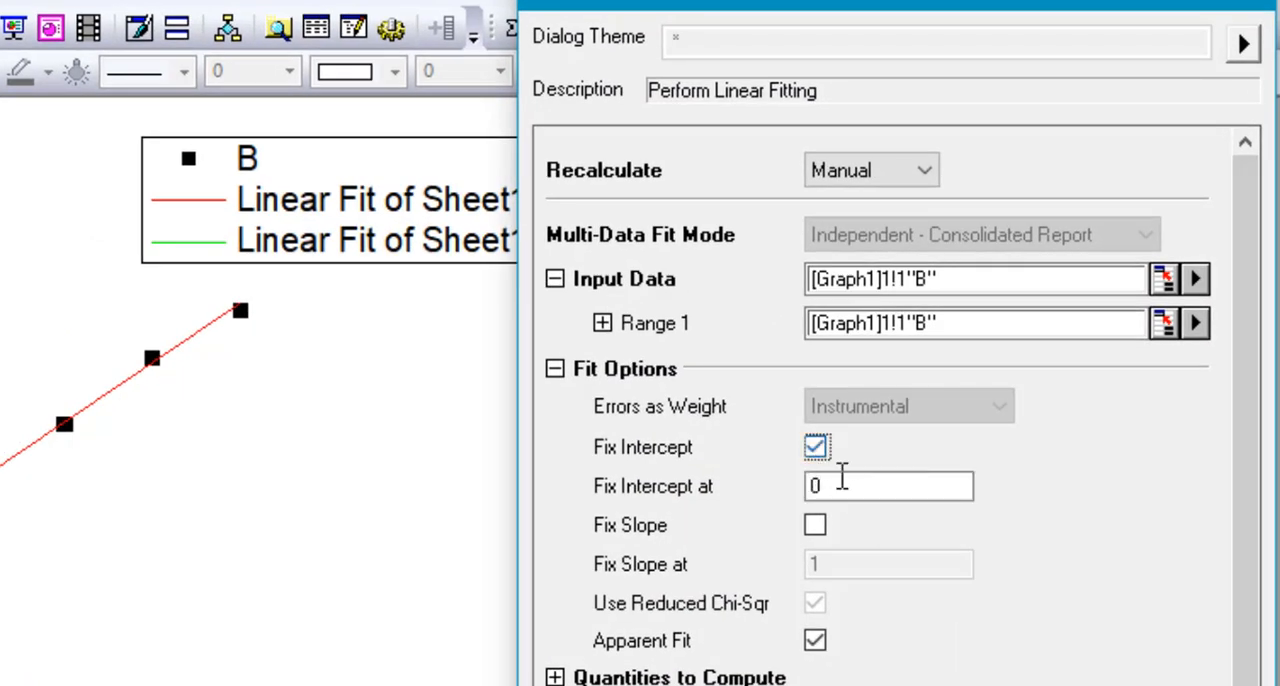
left_click(816, 448)
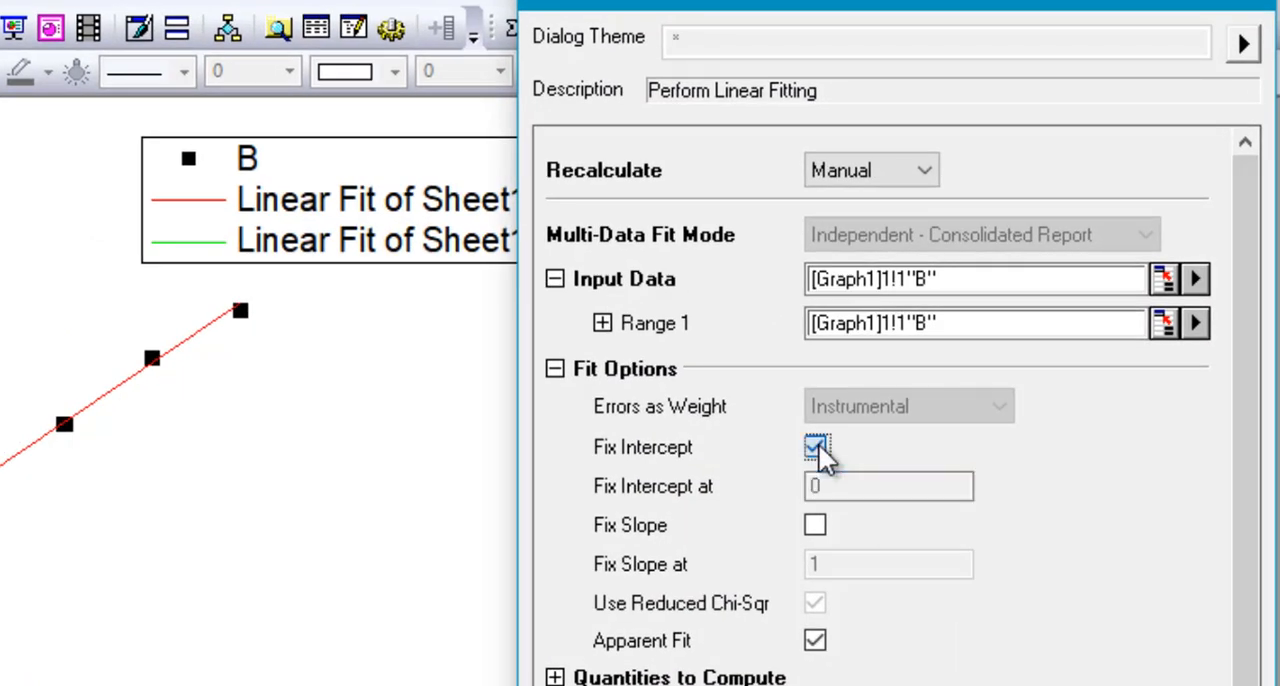
left_click(816, 448)
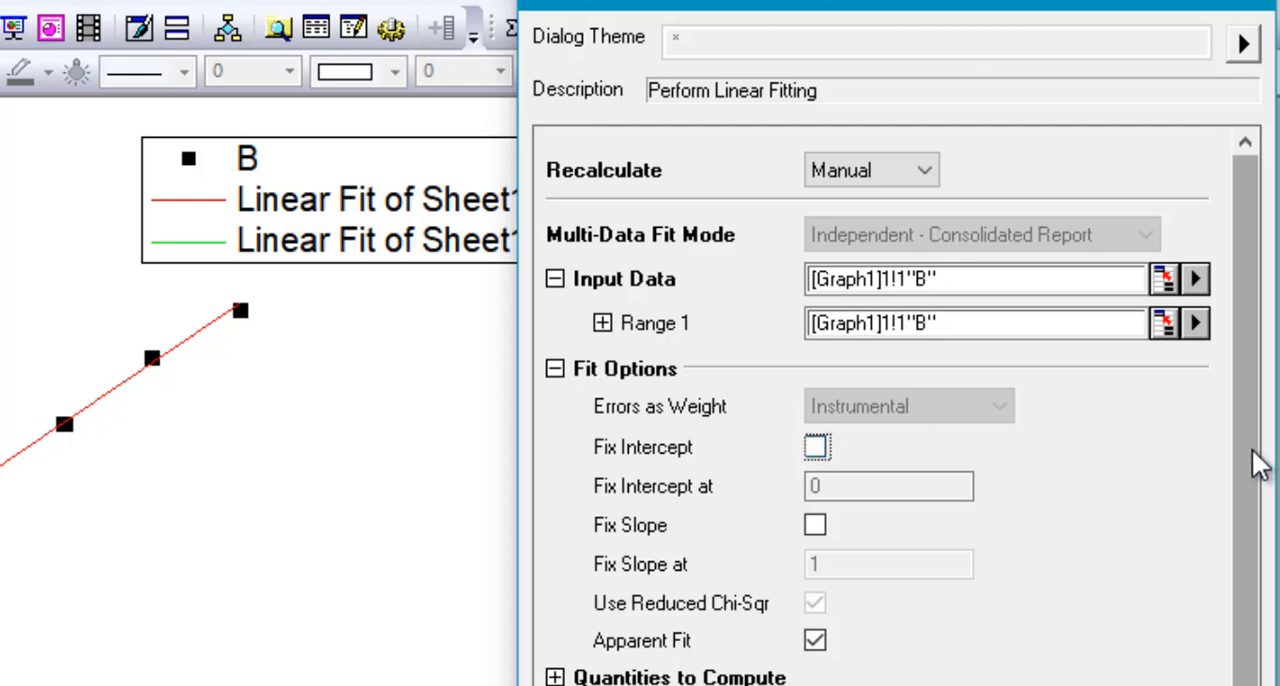
scroll("down", 3)
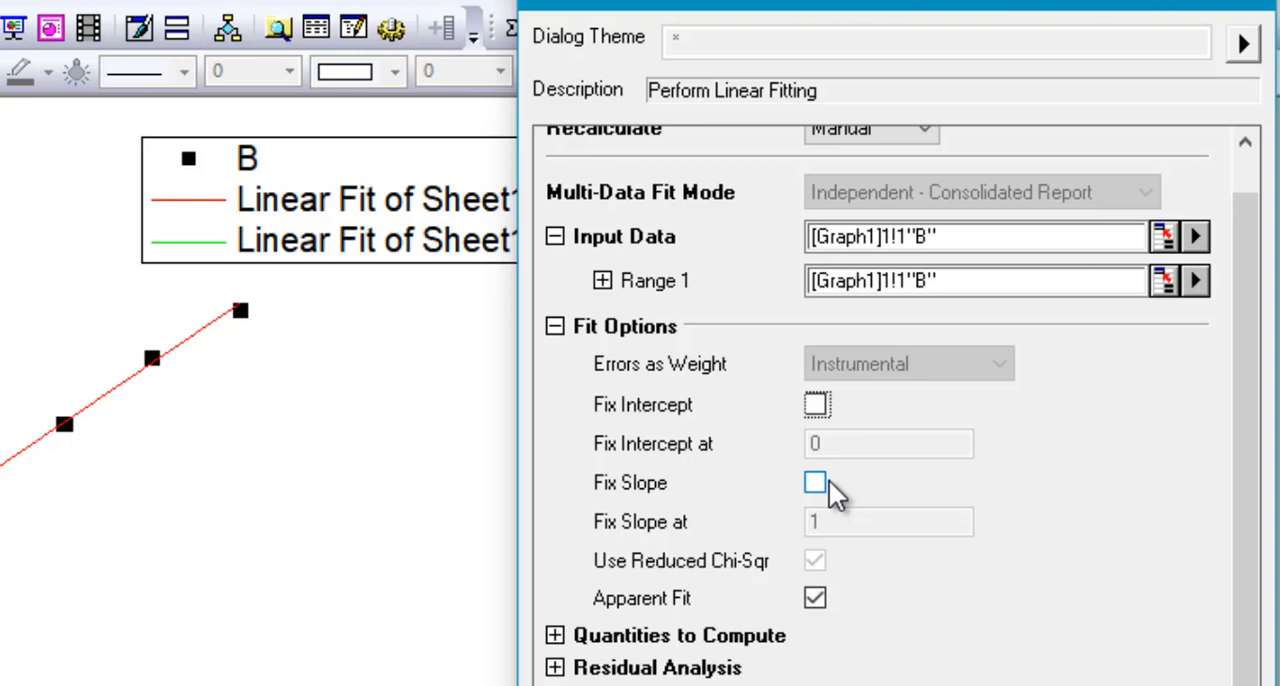
mouse_move(800, 490)
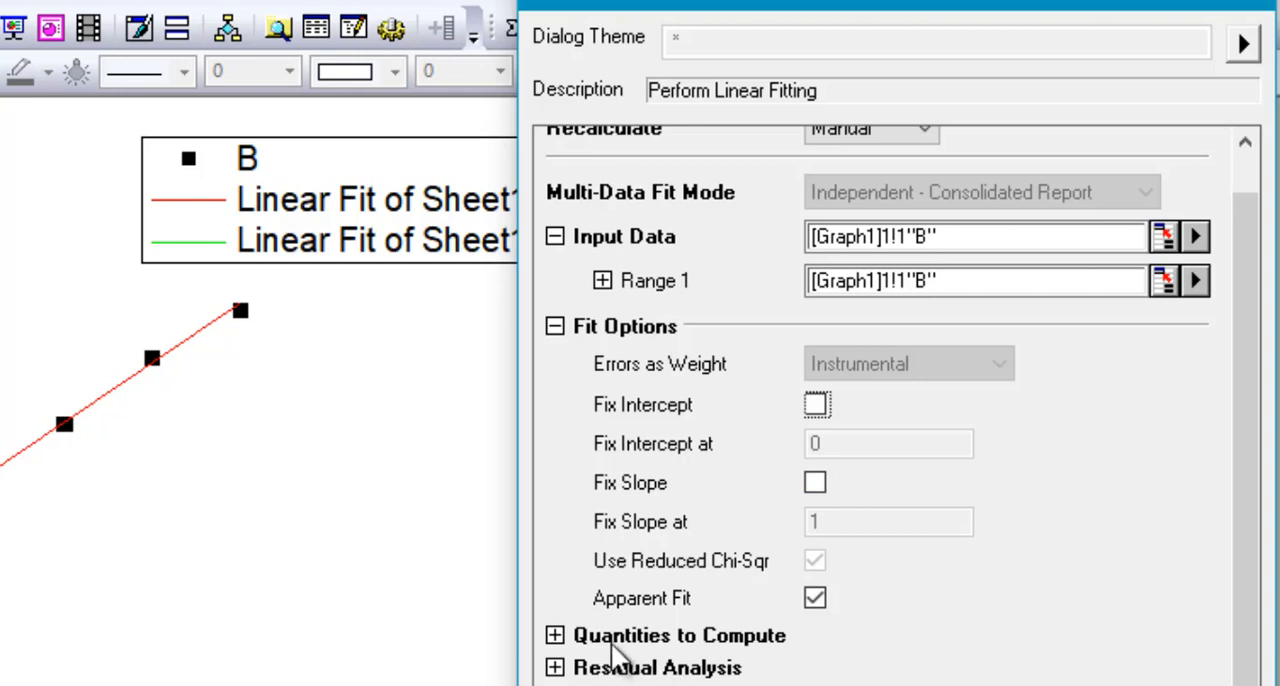
- Expand Quantities to Compute and Residual Analysis in the Linear Fit dialog, then collapse Output Settings
left_click(556, 636)
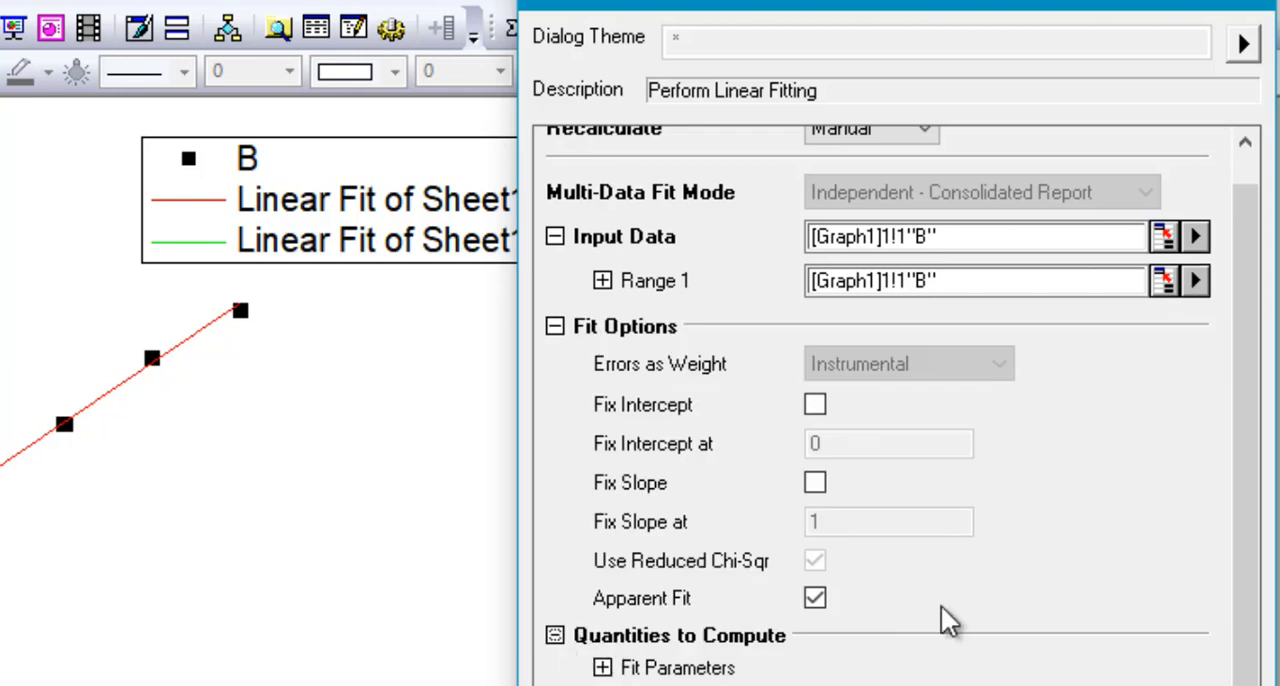
scroll("down", 3)
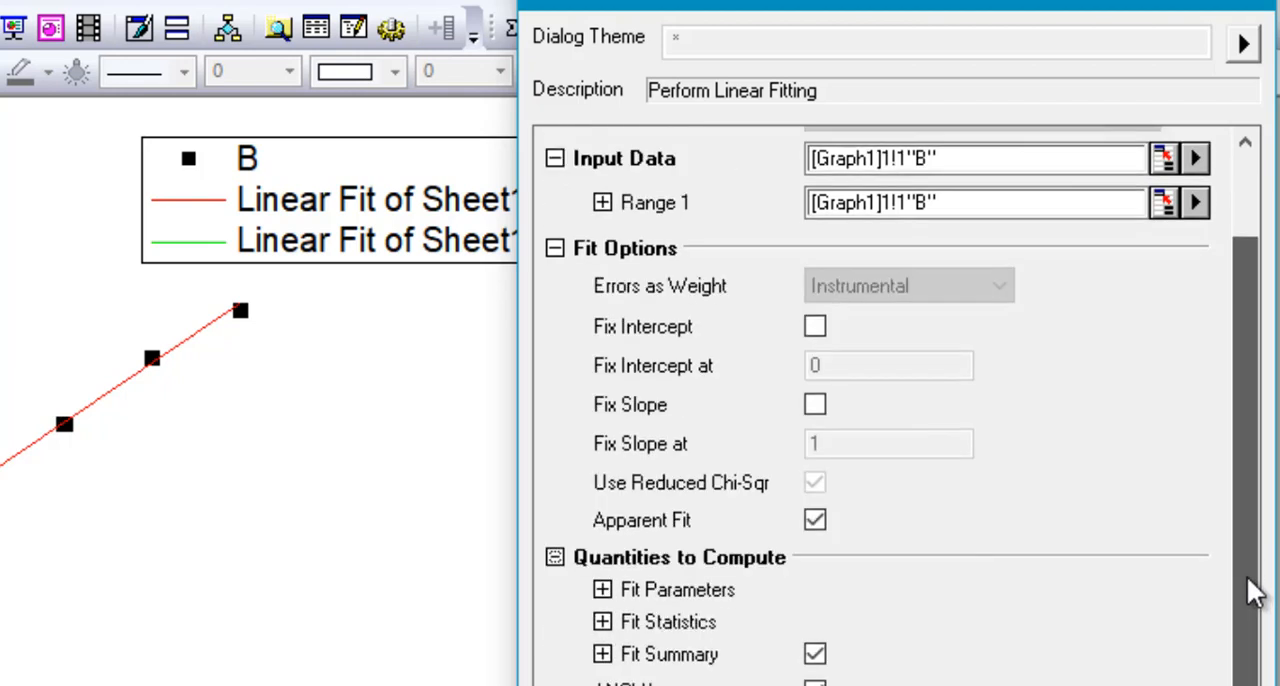
scroll("down", 3)
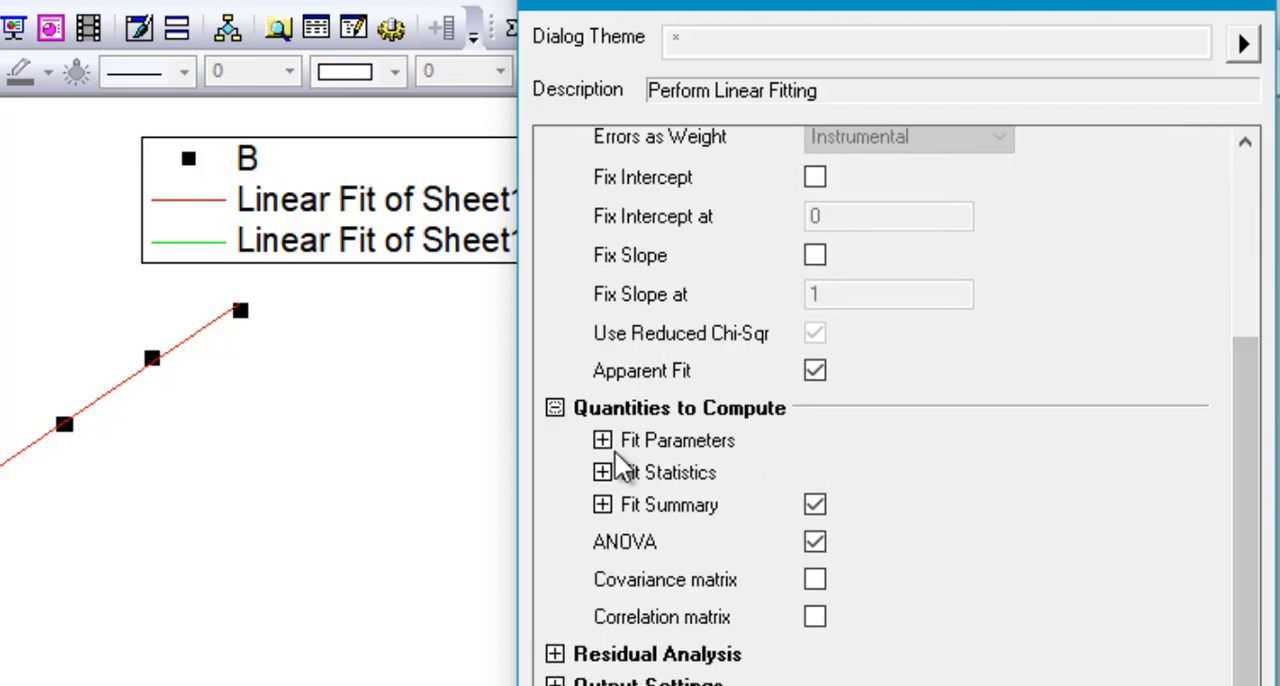
left_click(602, 440)
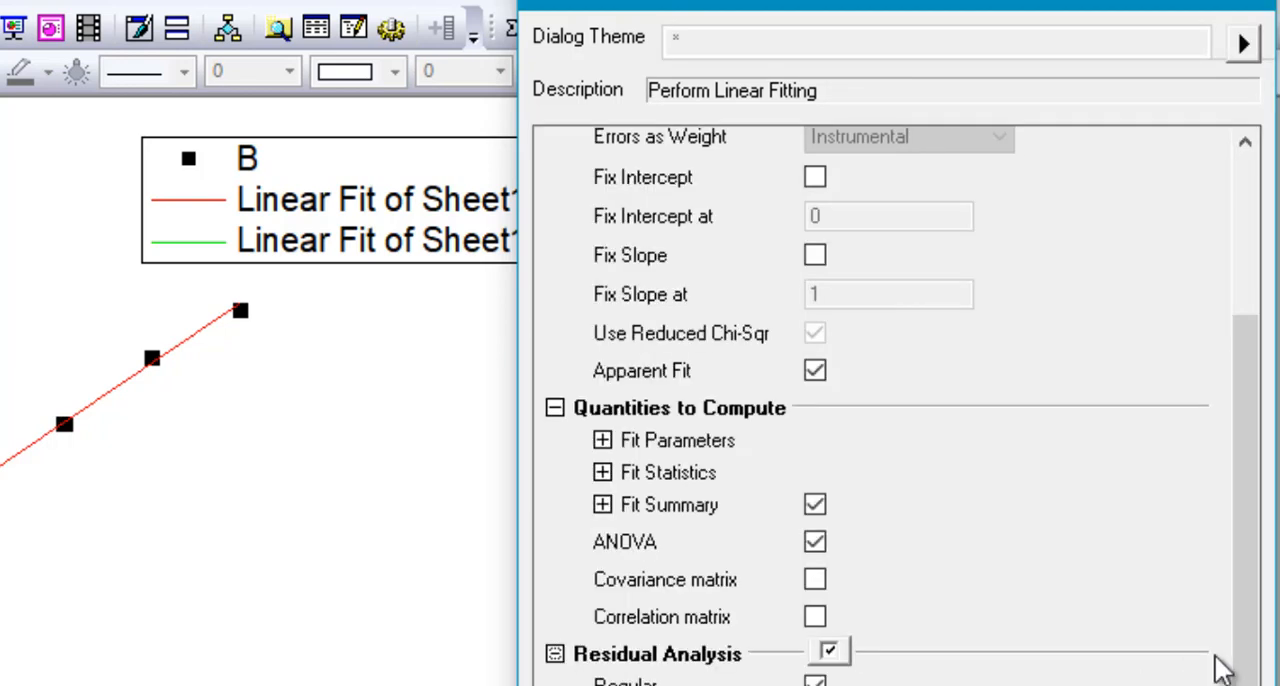
scroll("down", 3)
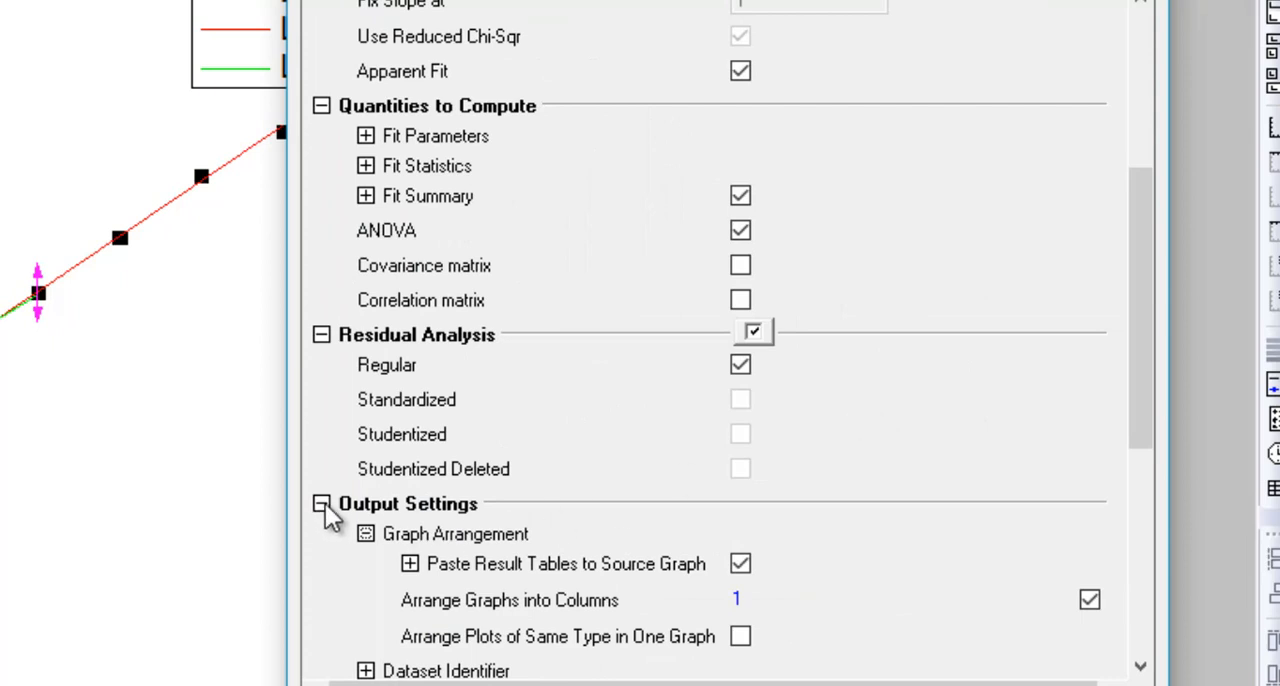
left_click(320, 504)
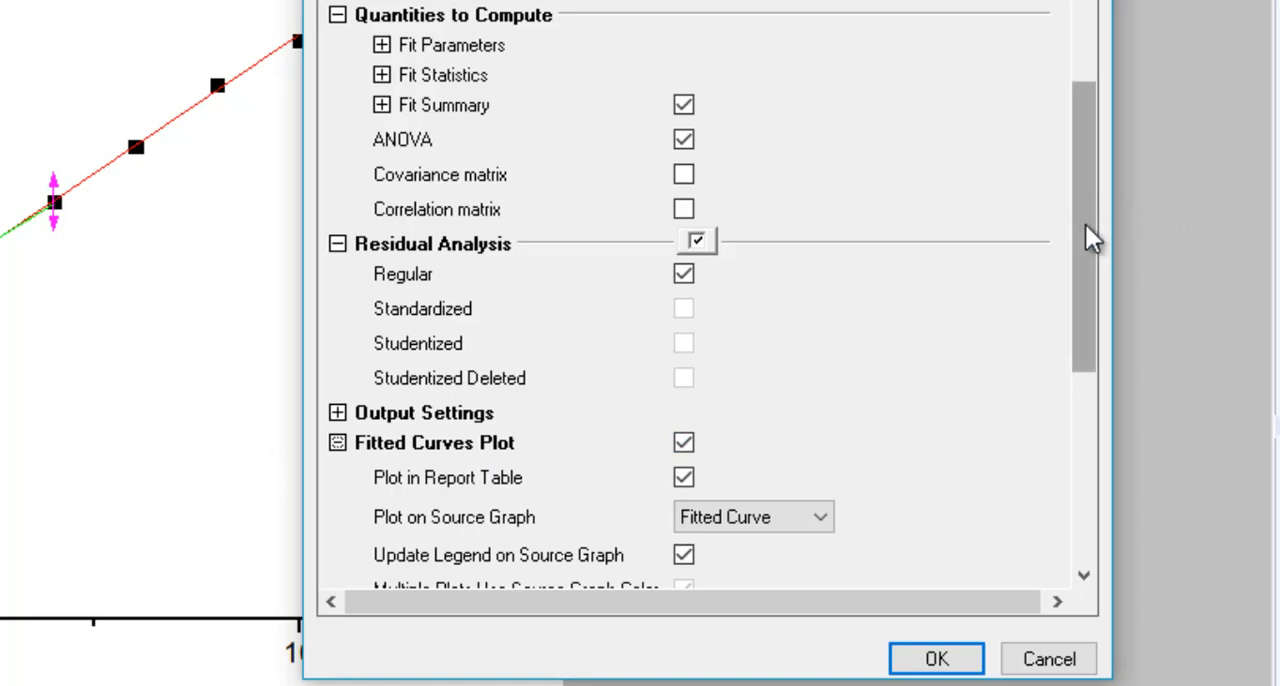
- Expand the Find X/Y and Residual Plots sections and turn on Find X from Y
scroll("down", 3)
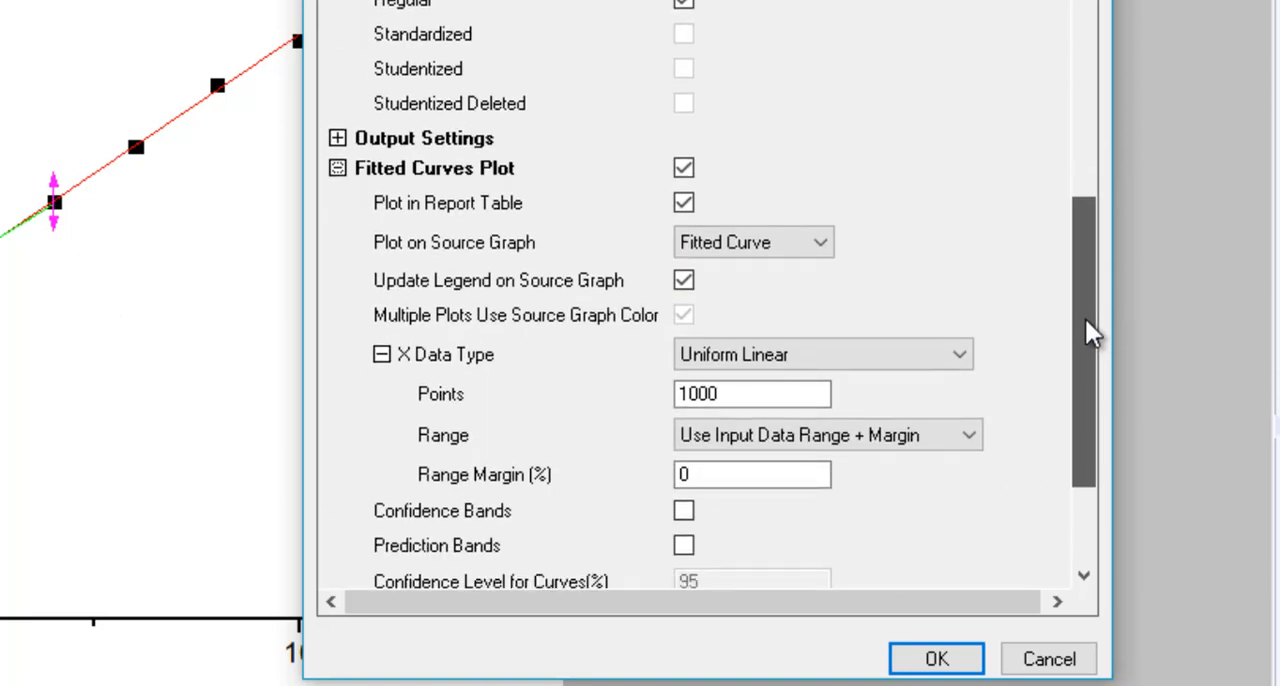
scroll("down", 3)
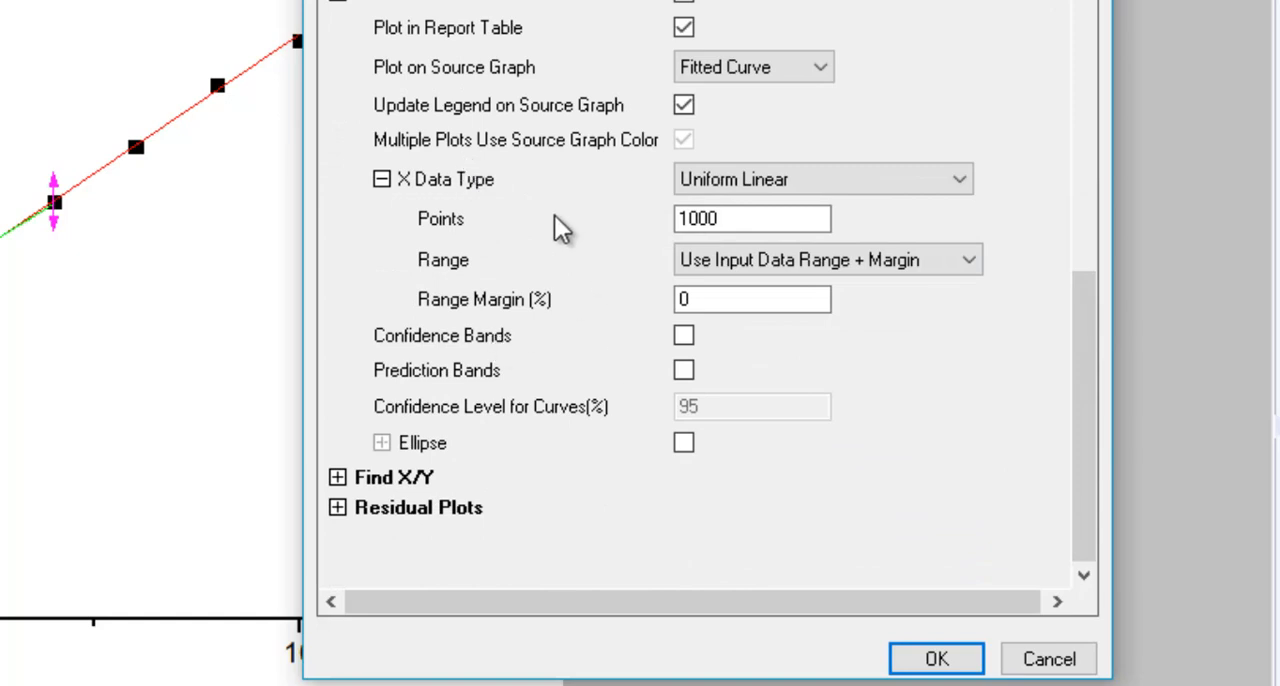
mouse_move(504, 10)
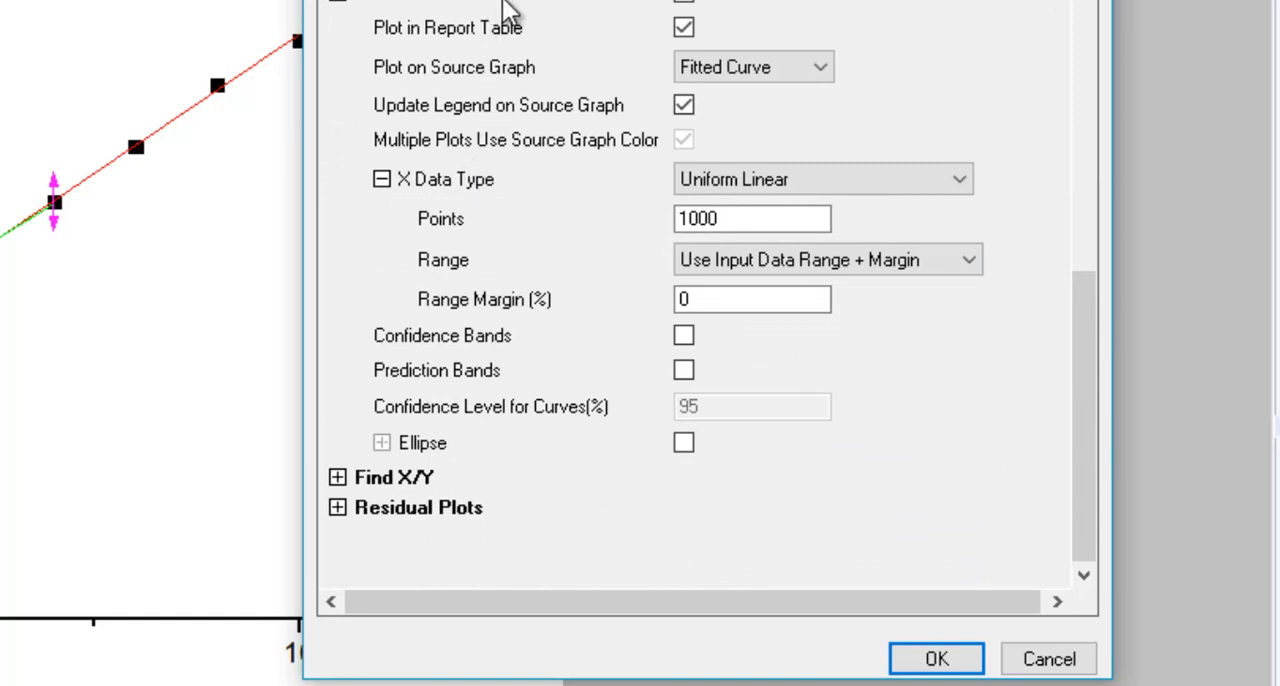
mouse_move(430, 448)
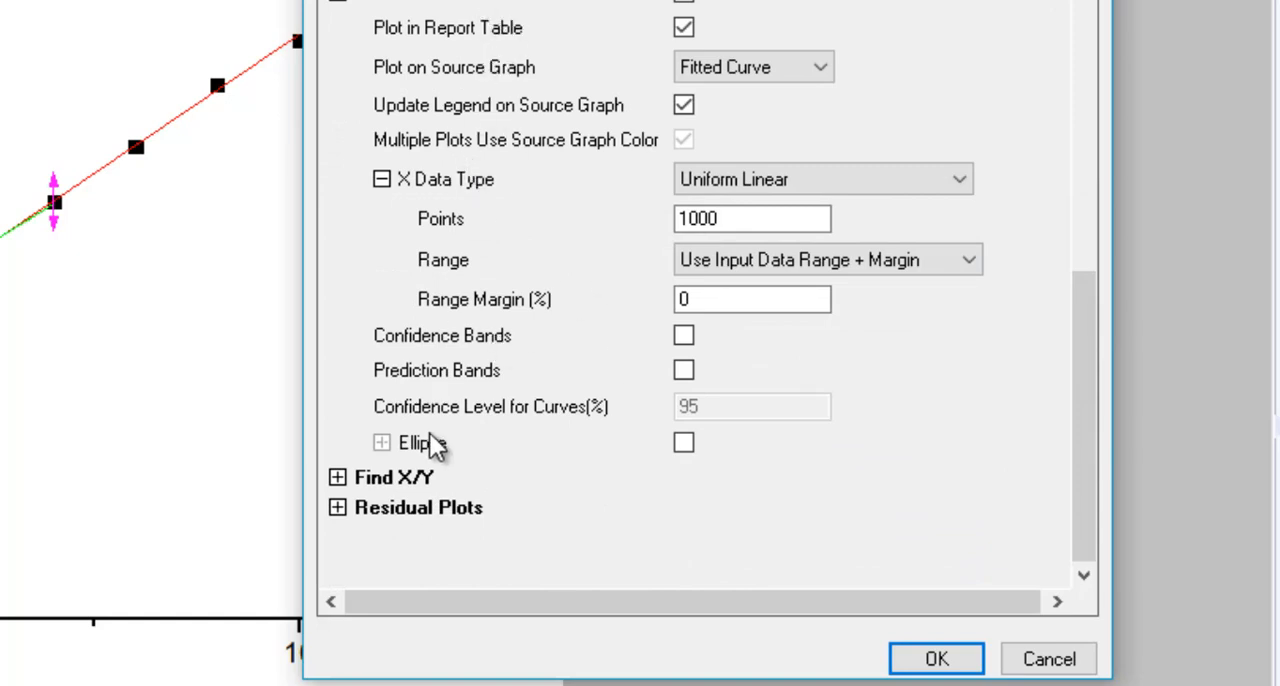
left_click(338, 478)
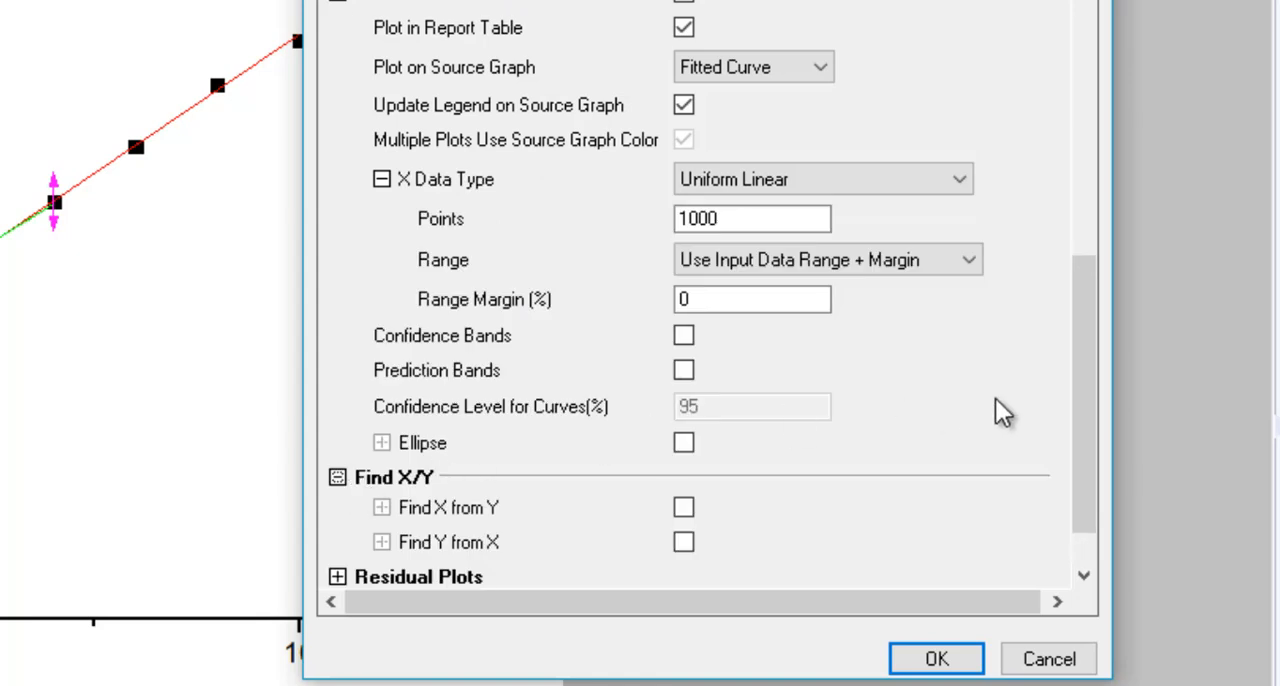
scroll("down", 3)
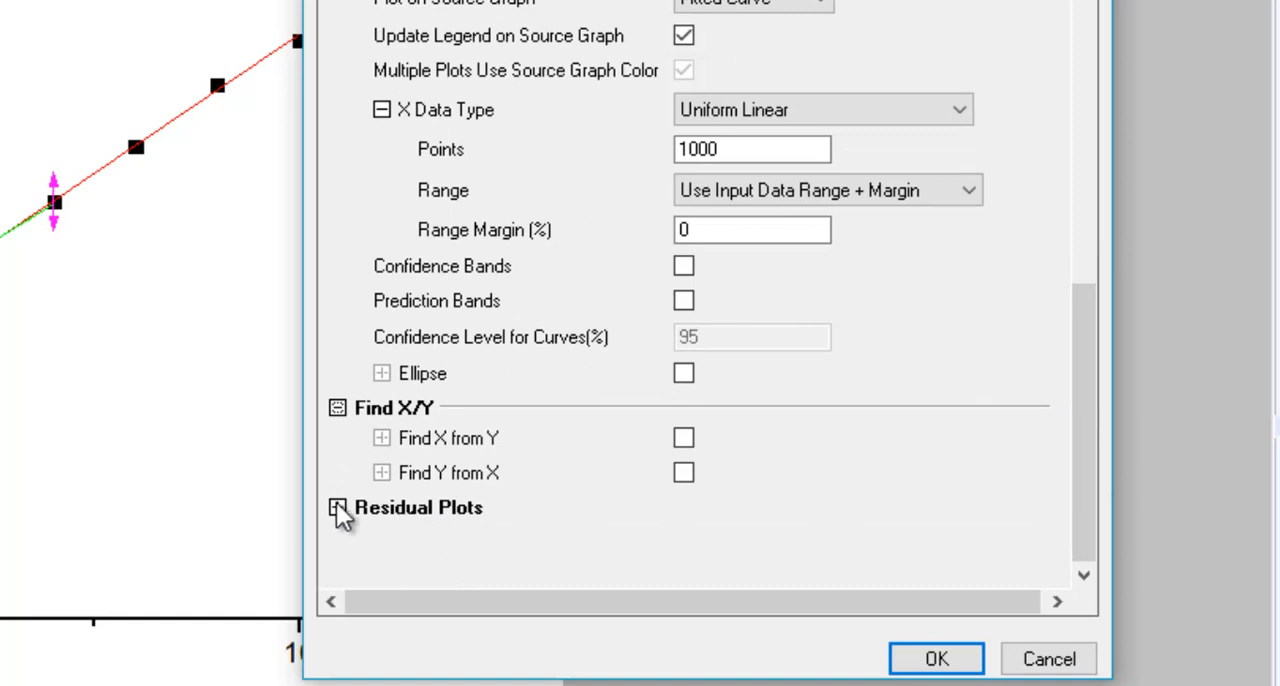
left_click(338, 508)
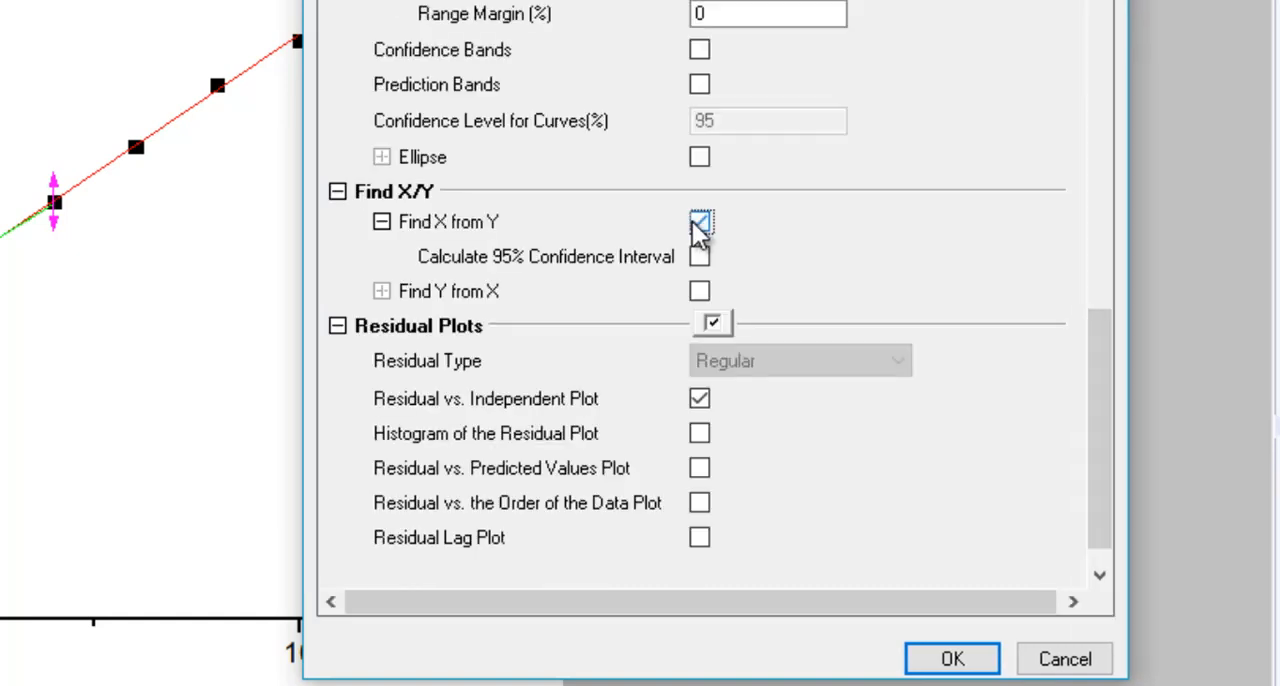
left_click(700, 220)
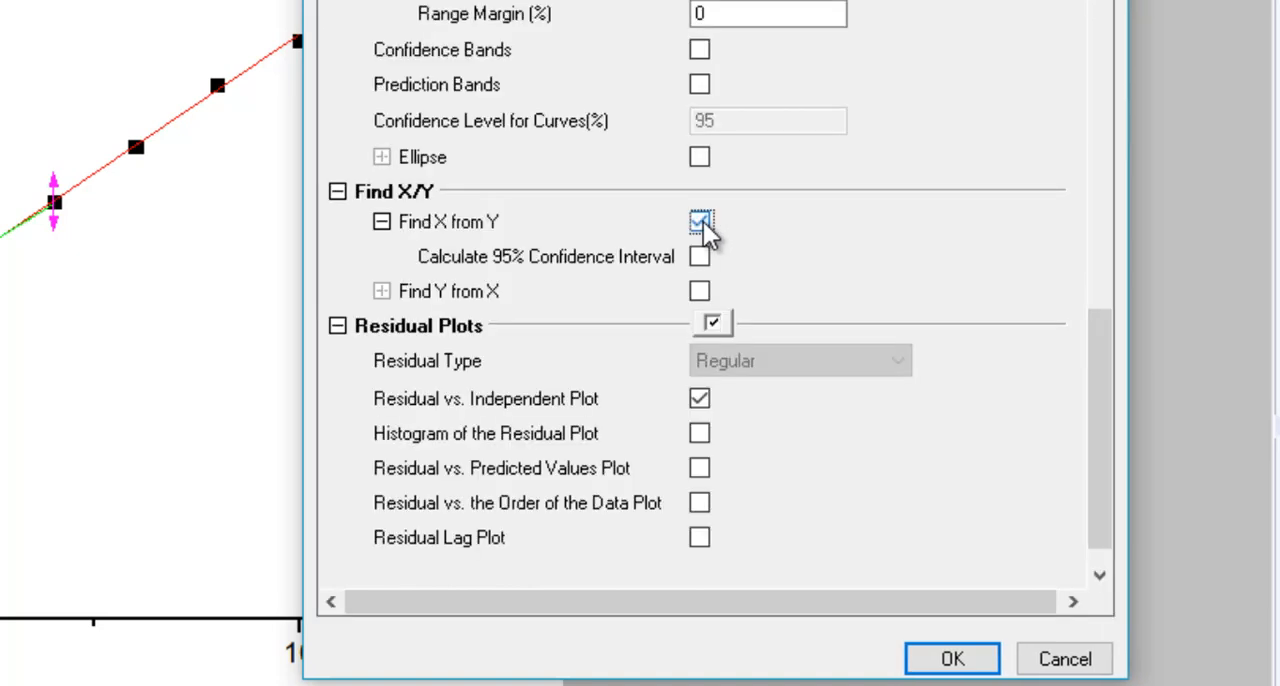
left_click(700, 220)
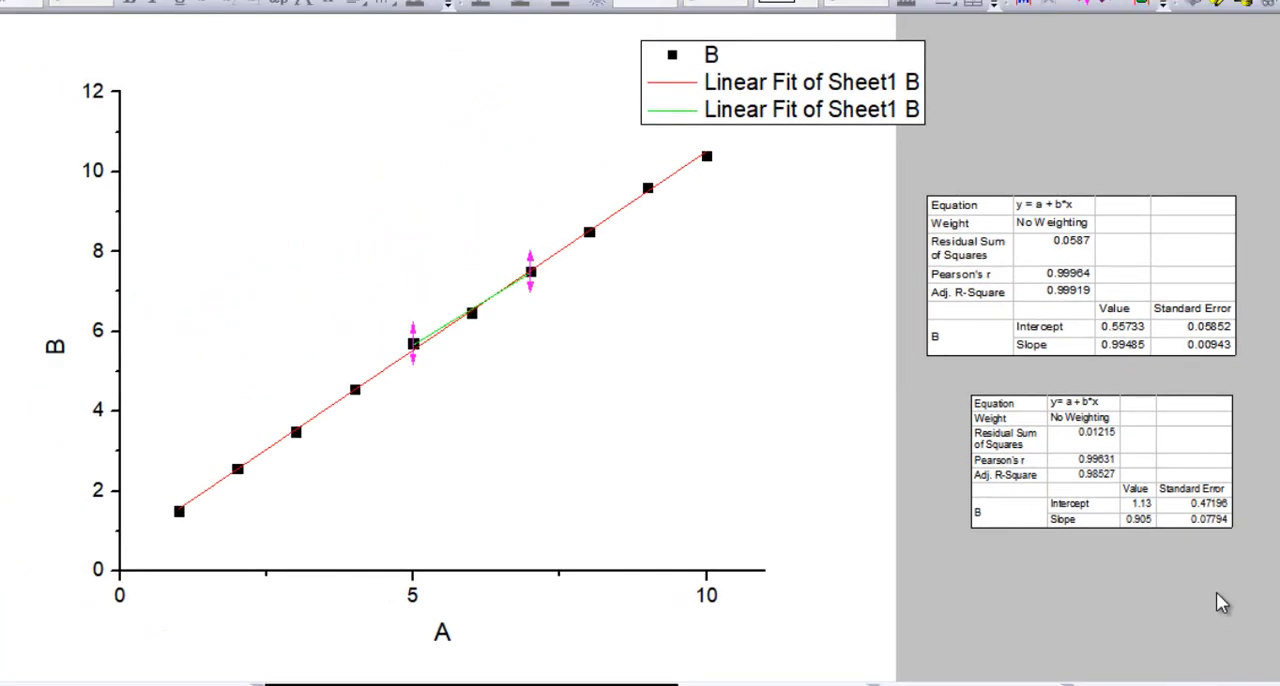
mouse_move(688, 292)
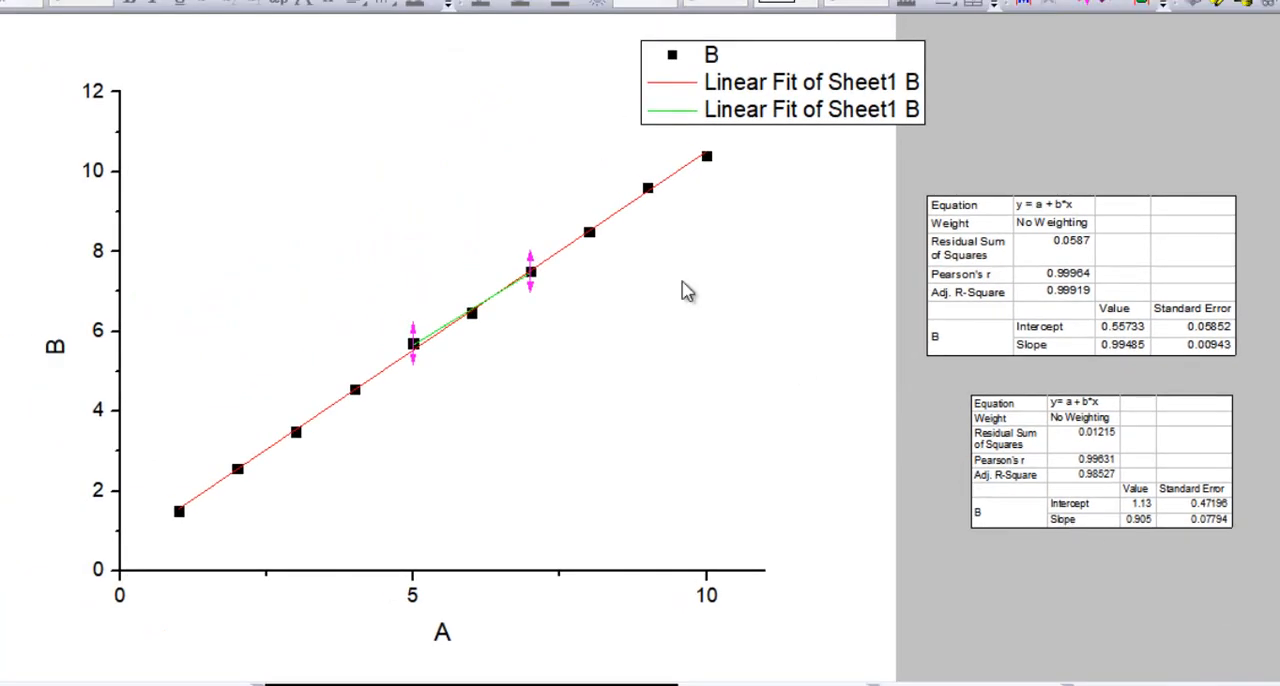
- Browse the Analysis commands briefly, then return to the graph with both fits and tables intact
left_click(192, 26)
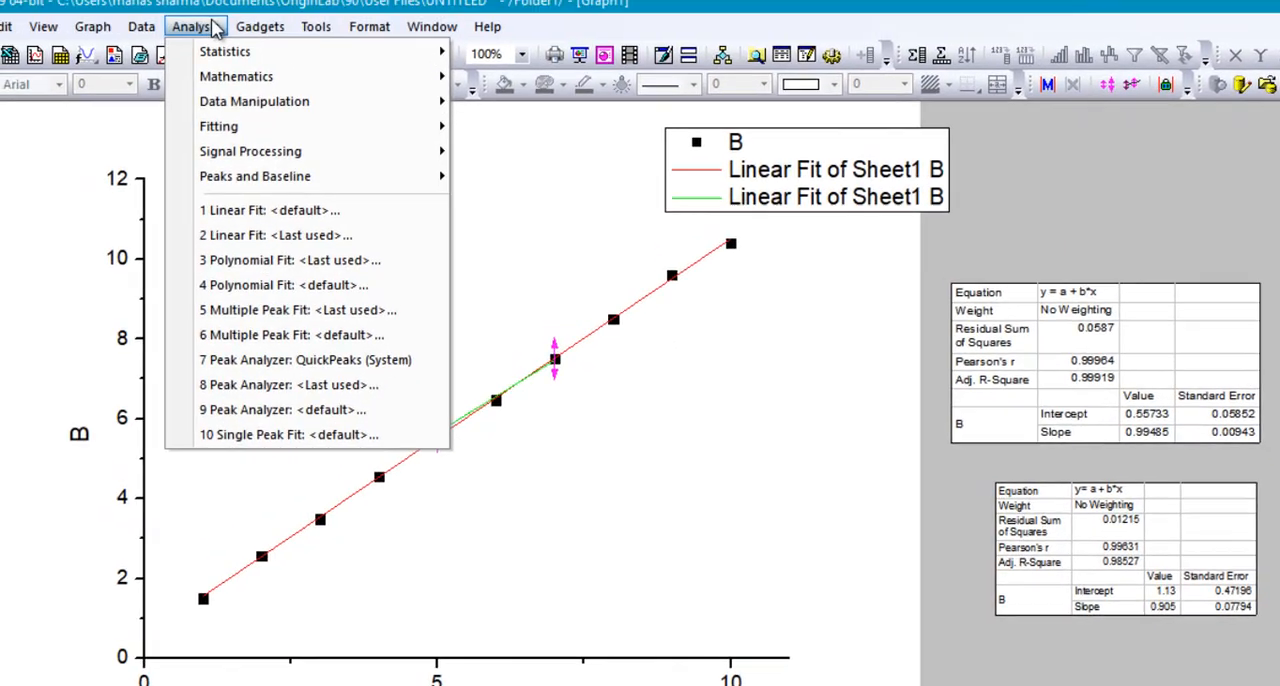
left_click(378, 440)
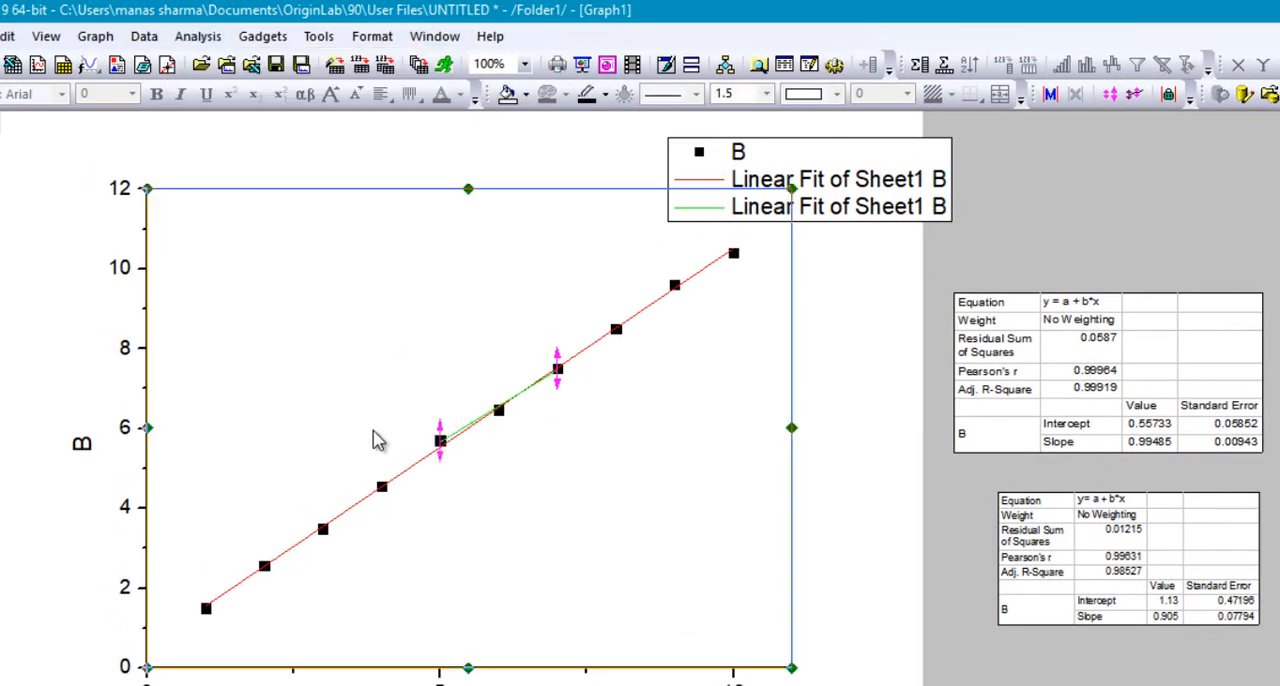